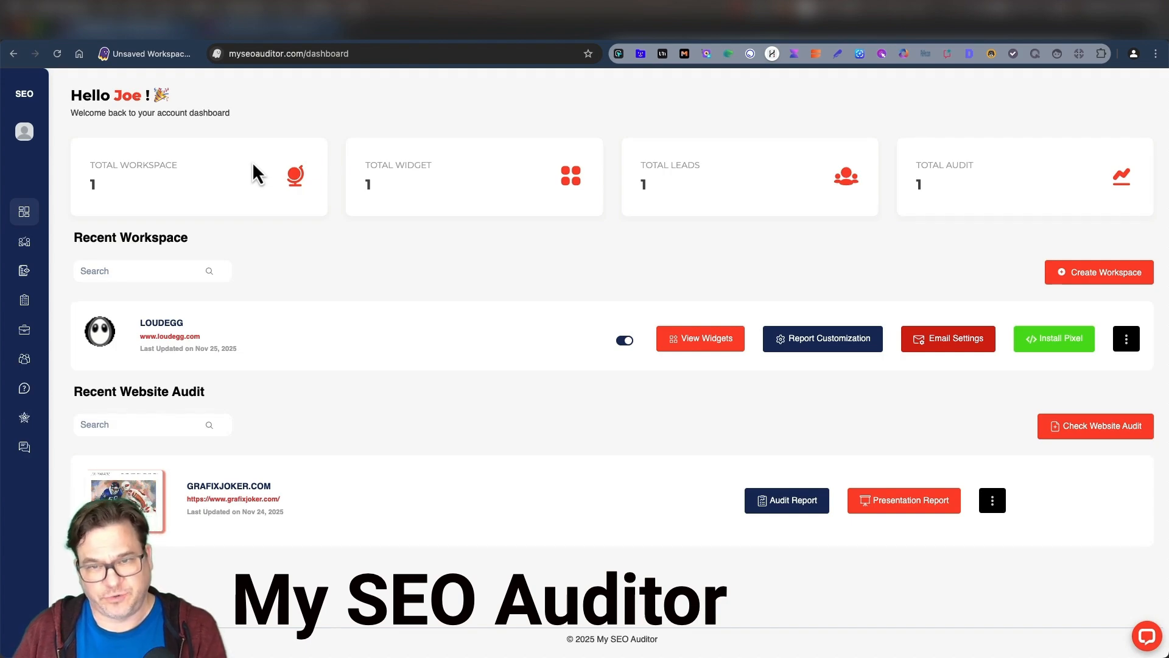
mouse_move(195, 458)
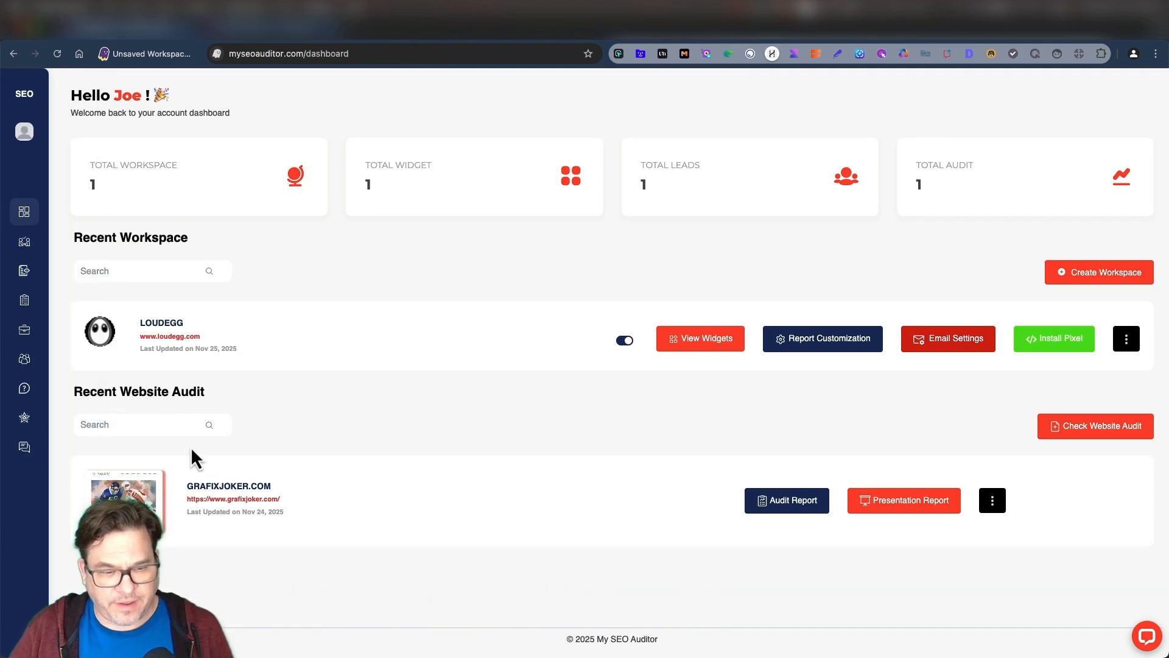
mouse_move(234, 498)
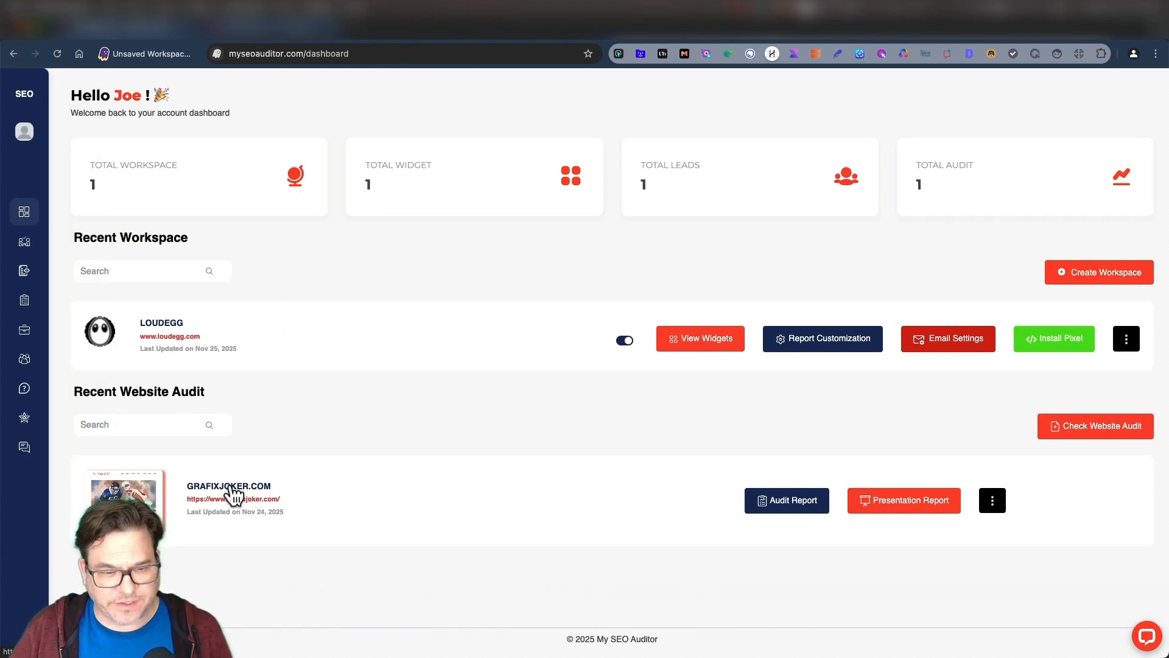
Show the Generated For company and contact details in the grafixjoker.com audit settings
click(785, 499)
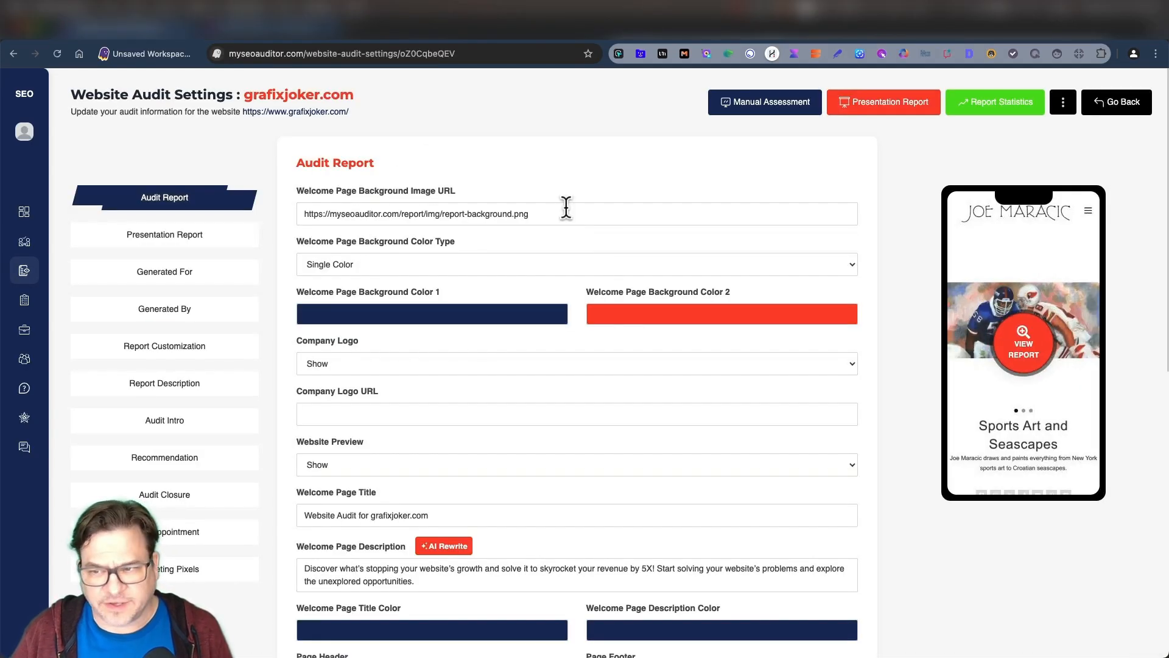
scroll(down, 3)
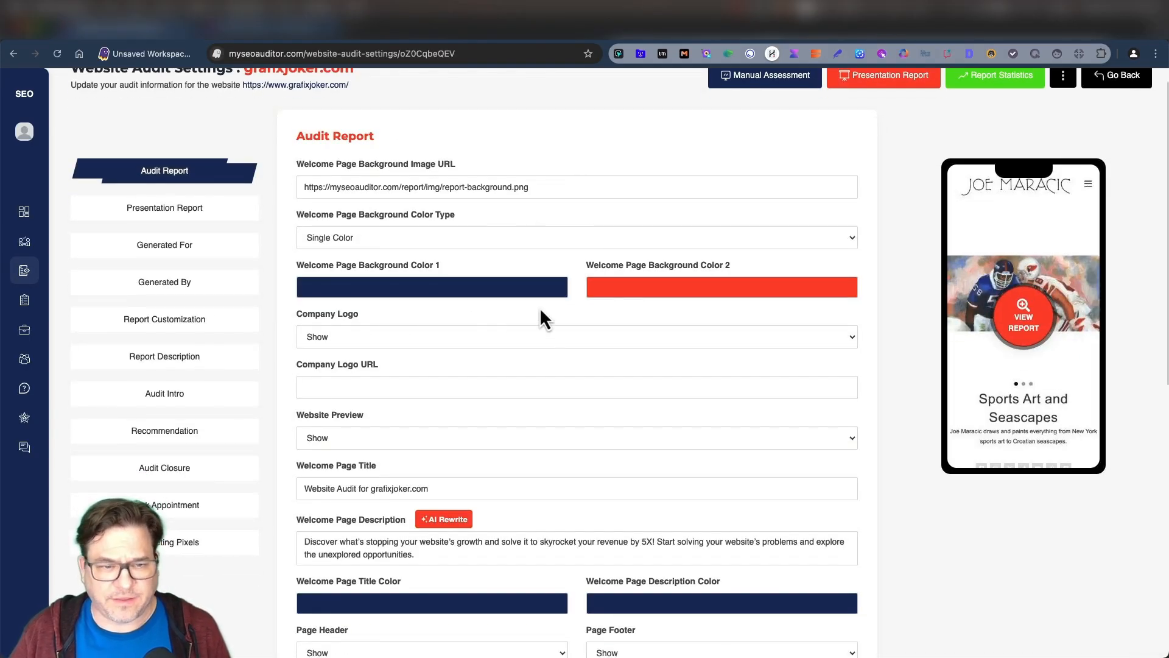
click(164, 245)
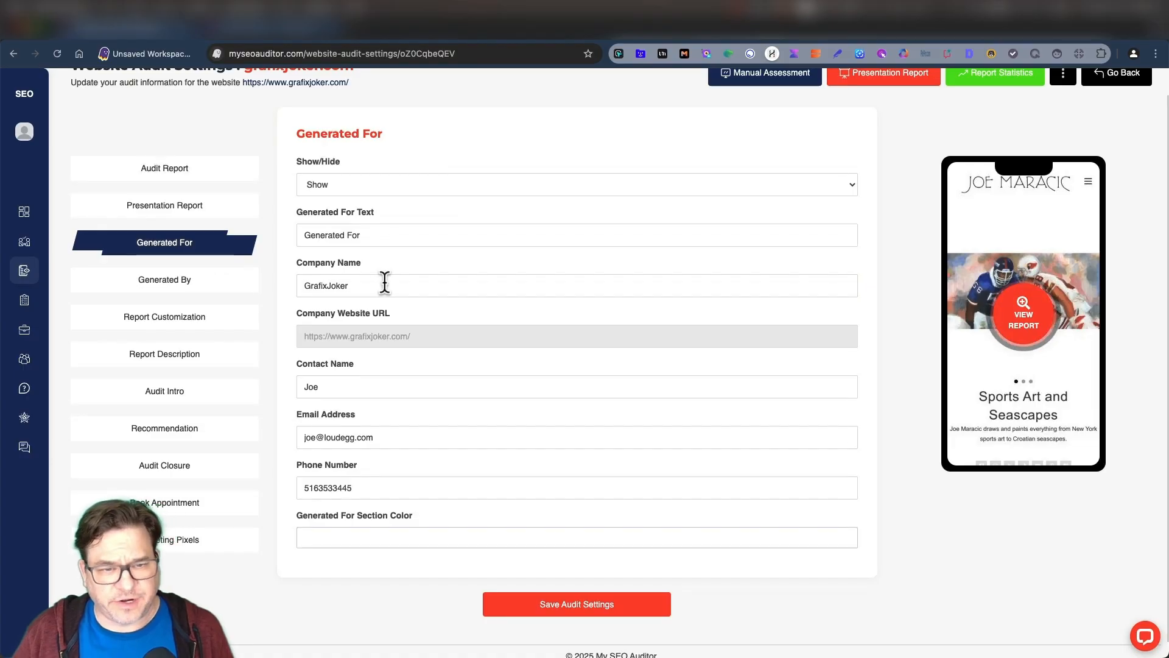
mouse_move(152, 313)
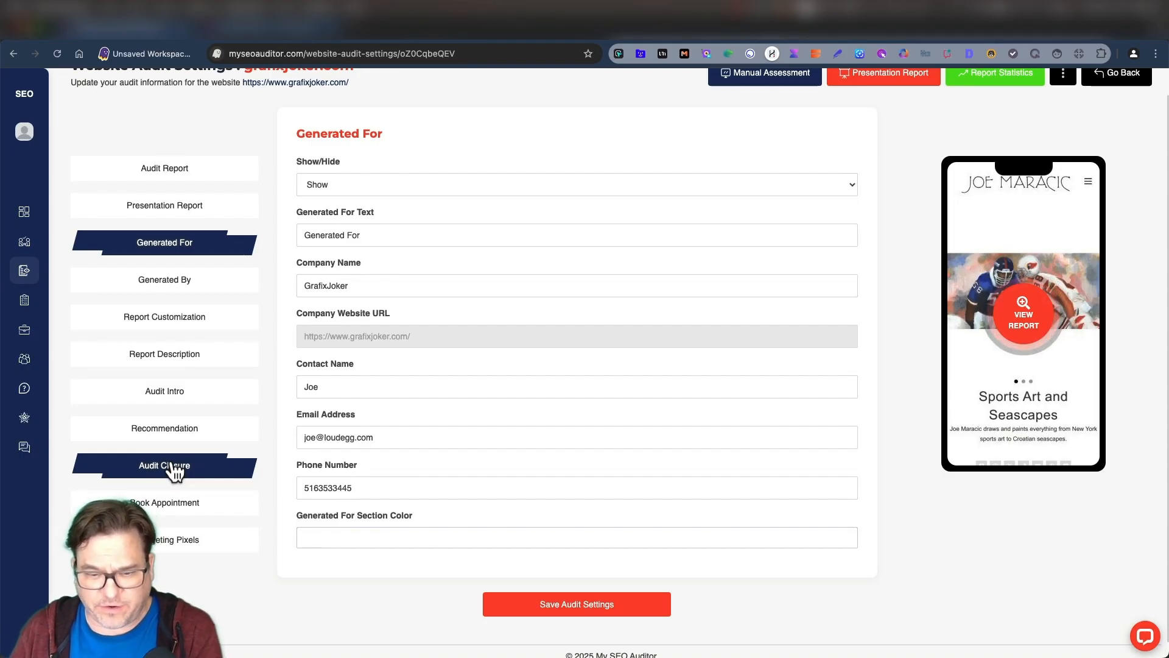
scroll(up, 3)
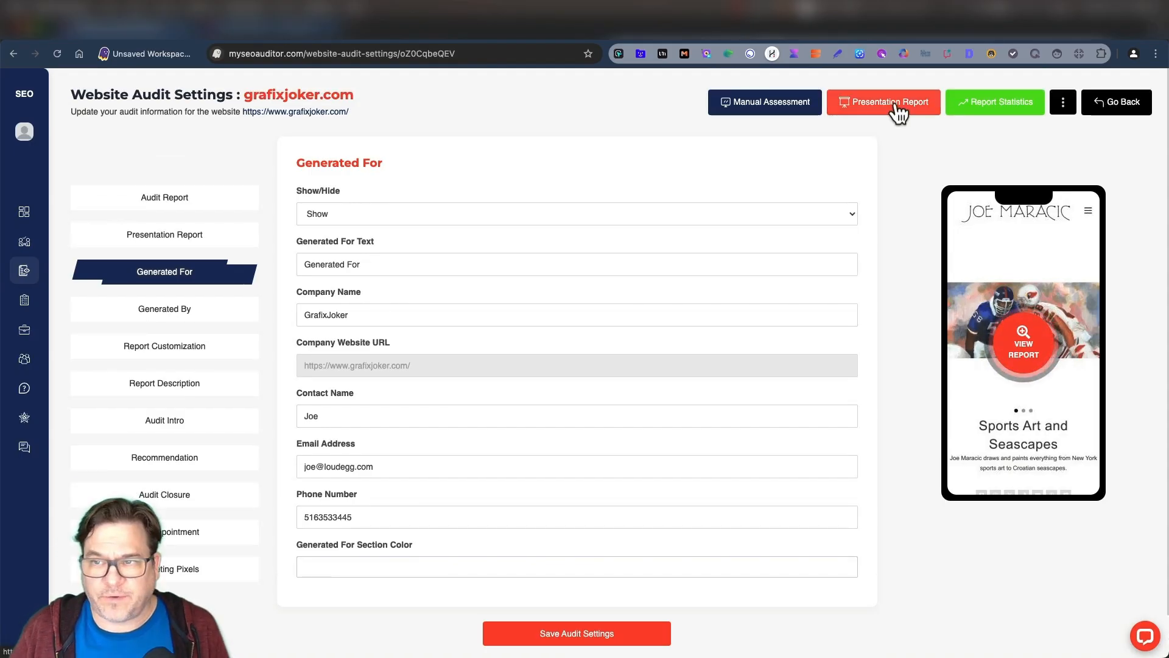
View the grafixjoker.com presentation report from its title slide through the On-Page SEO slides
click(883, 102)
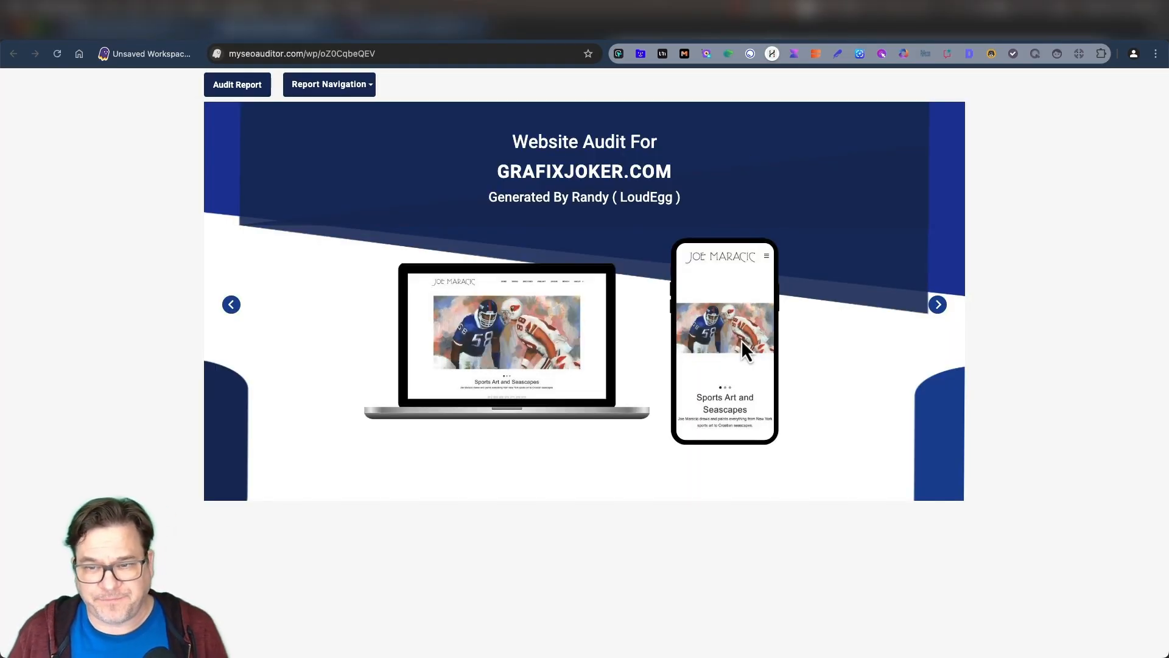
click(938, 305)
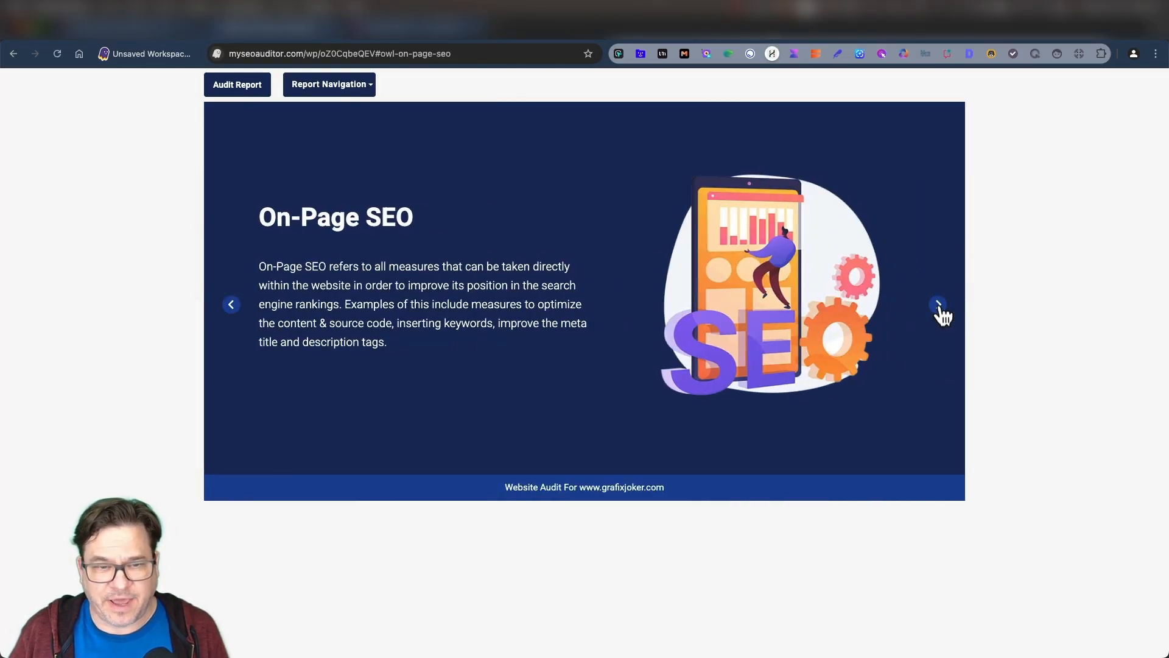
click(941, 305)
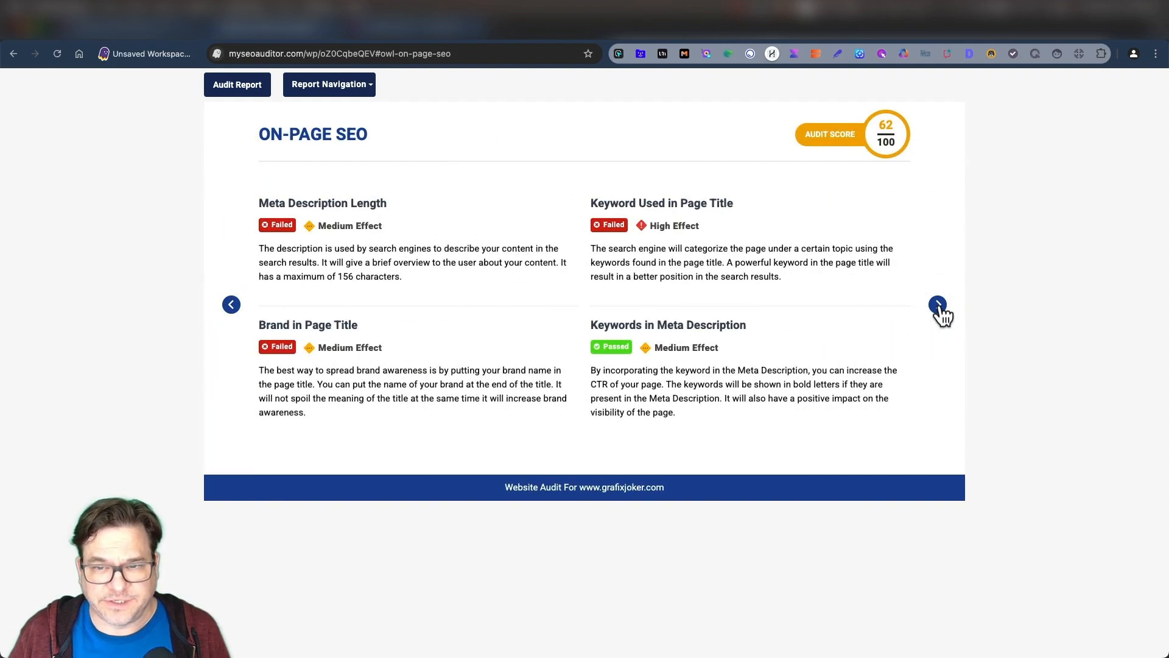
click(238, 84)
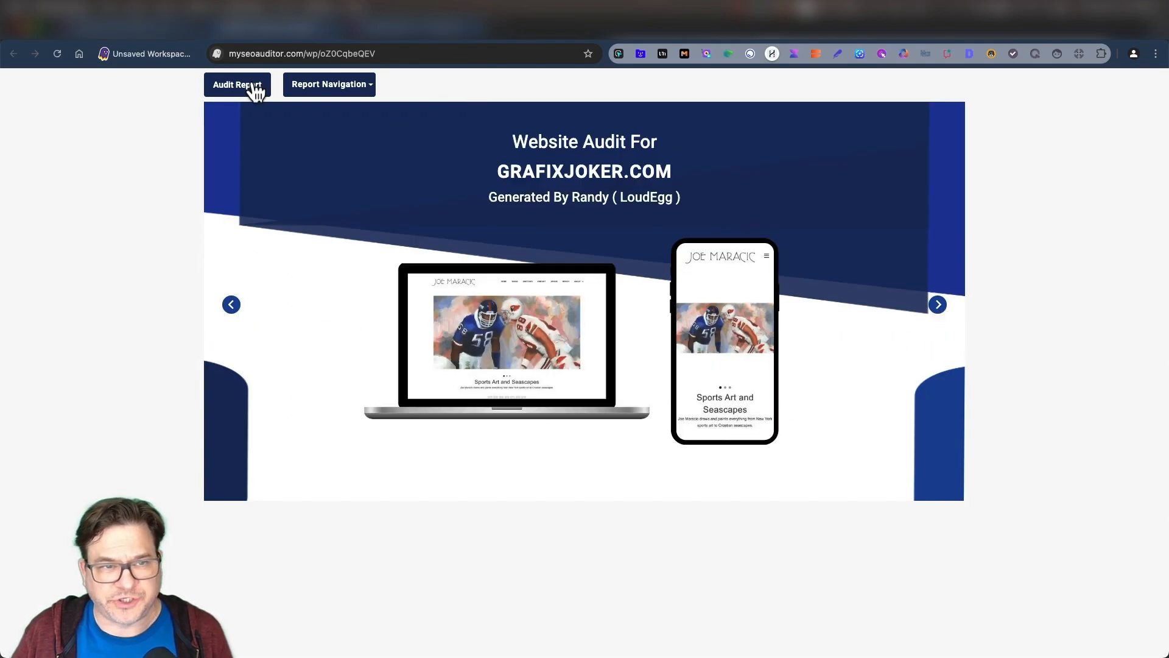
Browse the full grafixjoker.com audit report's category scores and On-Page SEO checks, then return to its settings
click(237, 84)
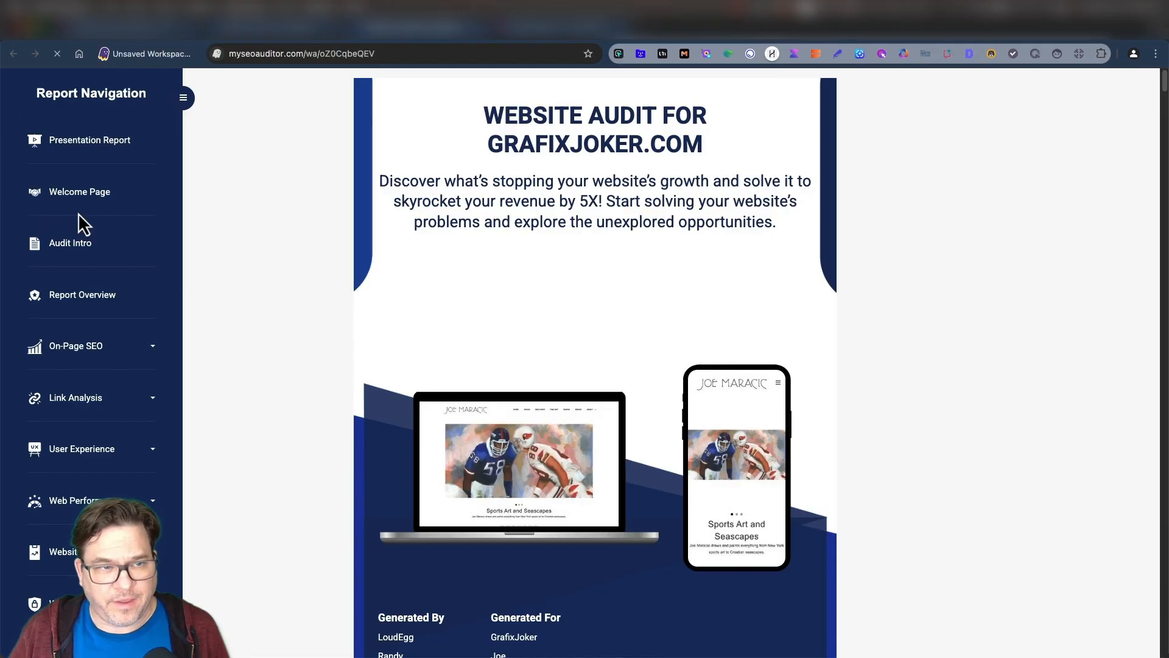
scroll(down, 3)
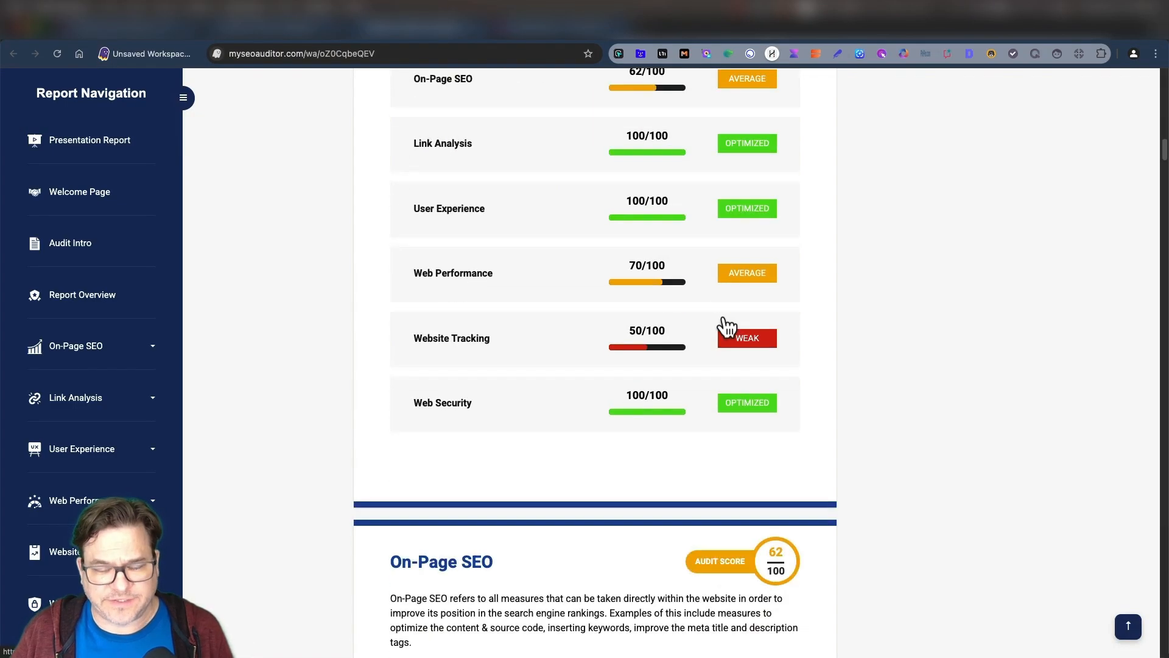
scroll(down, 3)
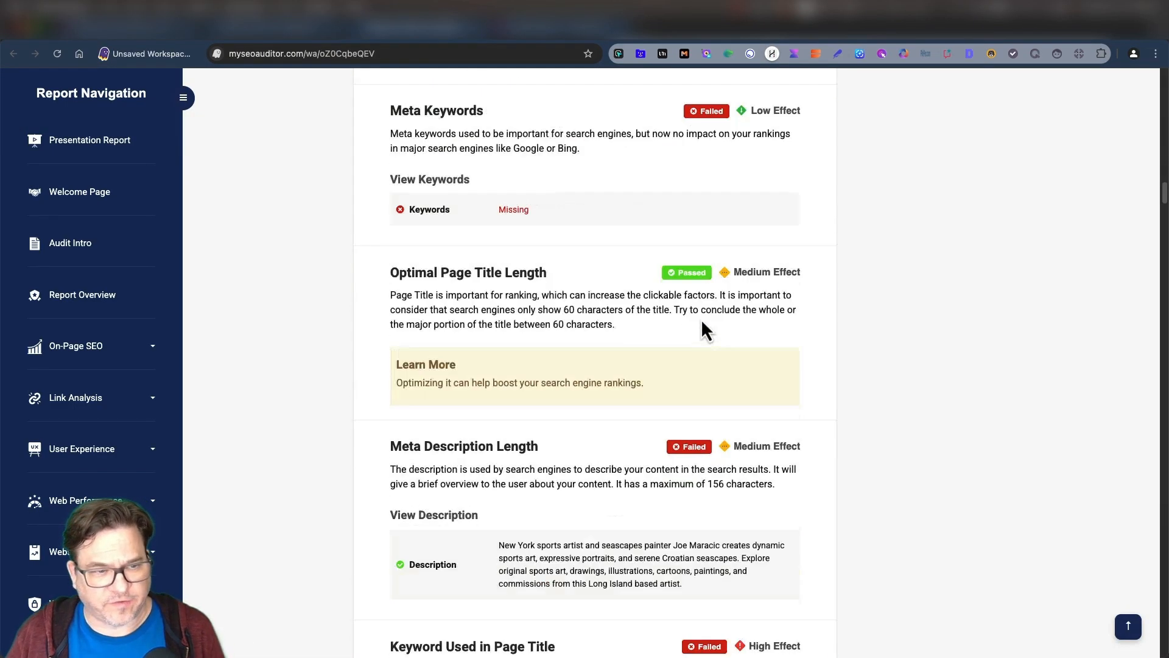
click(82, 294)
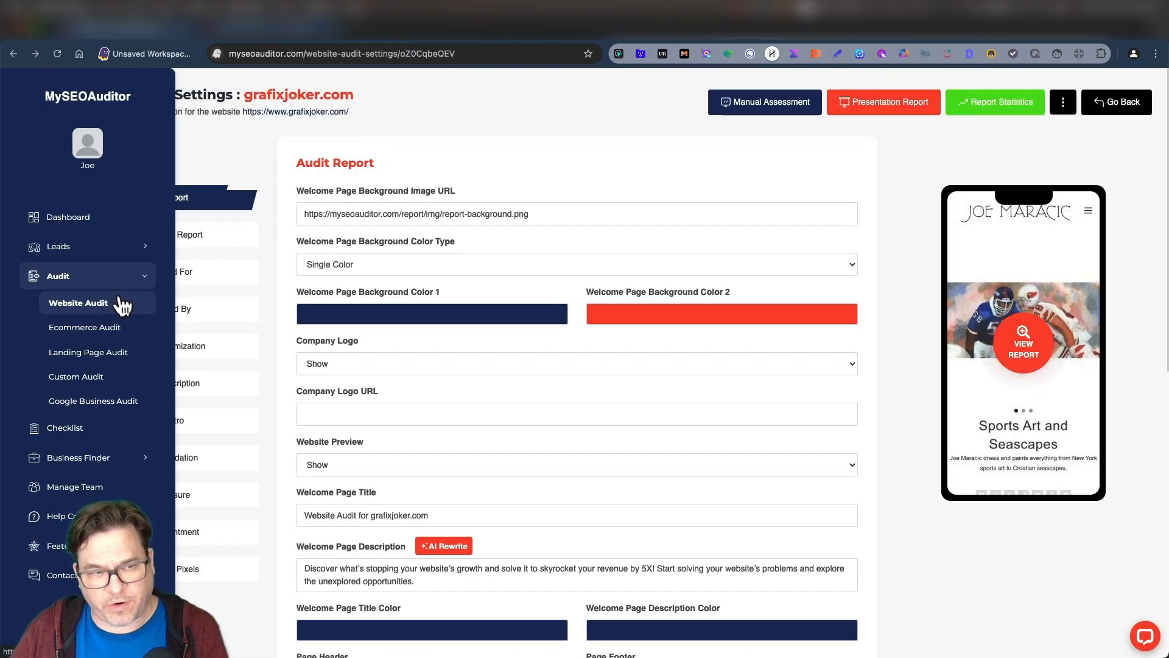
mouse_move(101, 254)
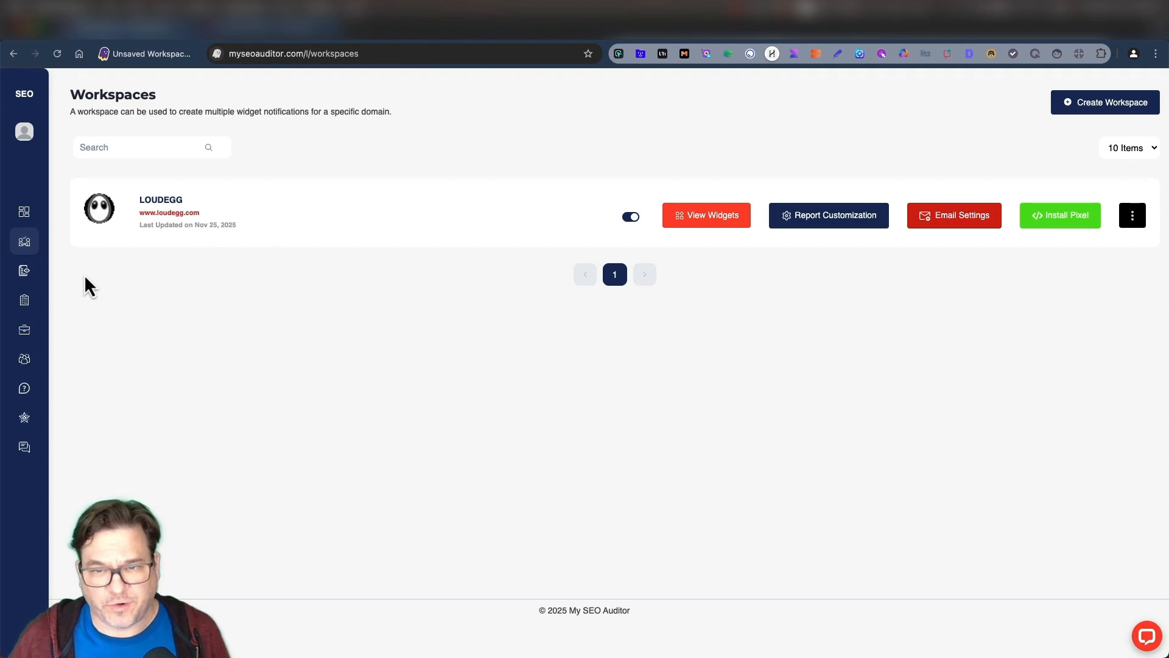
Bring up the Egg widget's builder form down to its enabled thank-you message
click(705, 216)
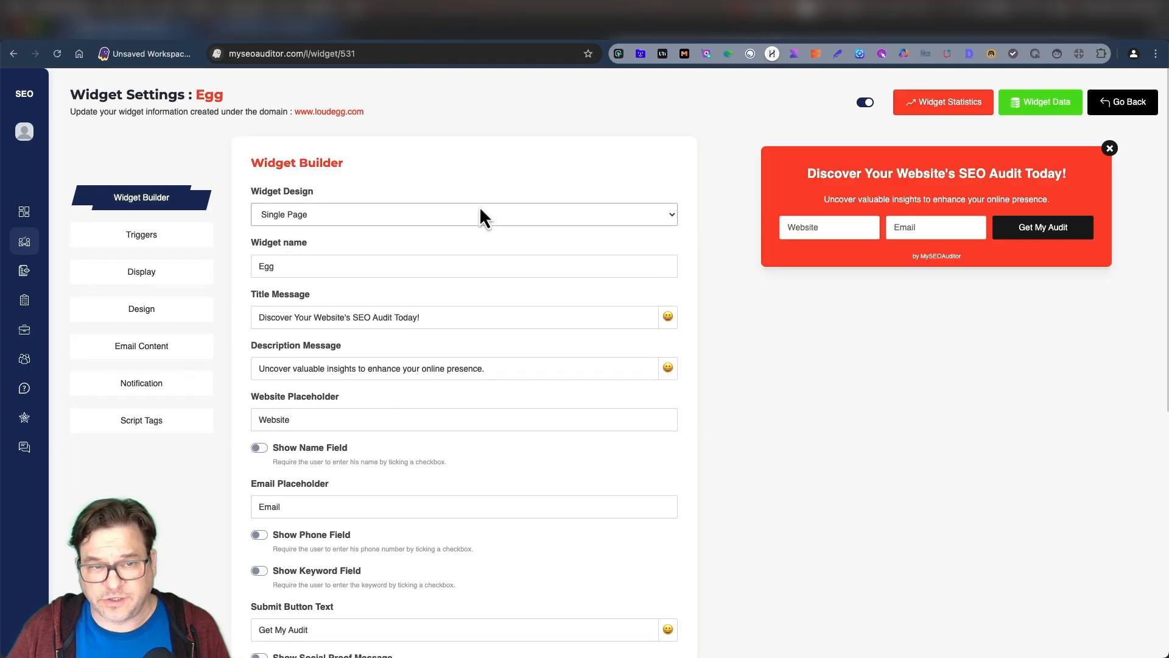
mouse_move(764, 415)
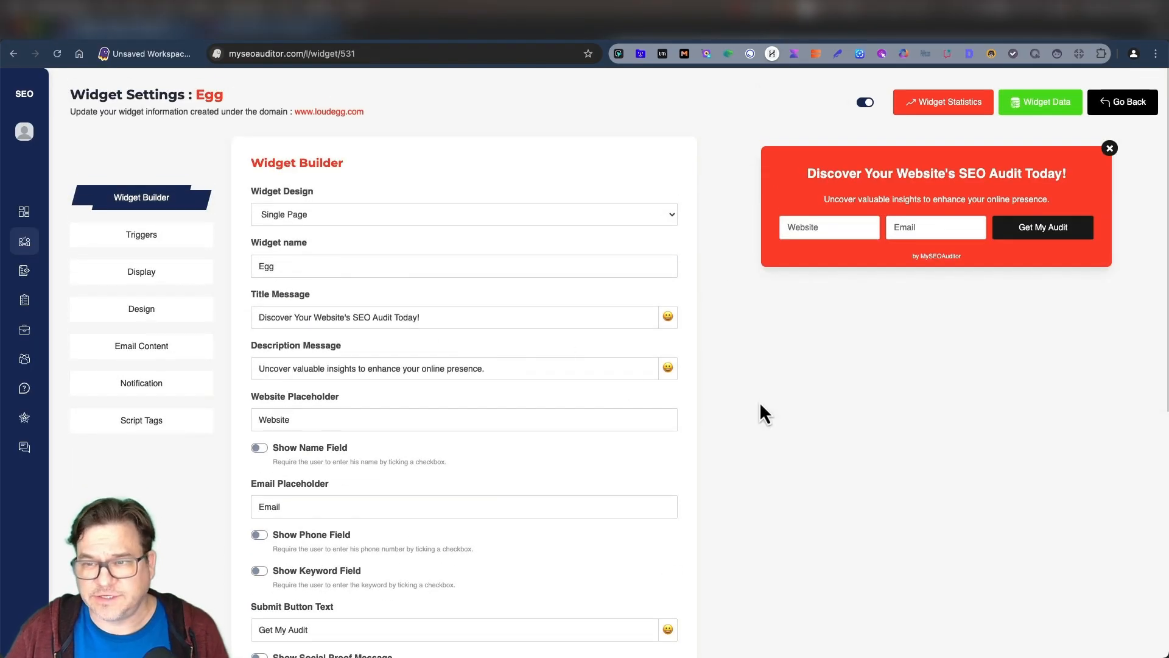
scroll(down, 3)
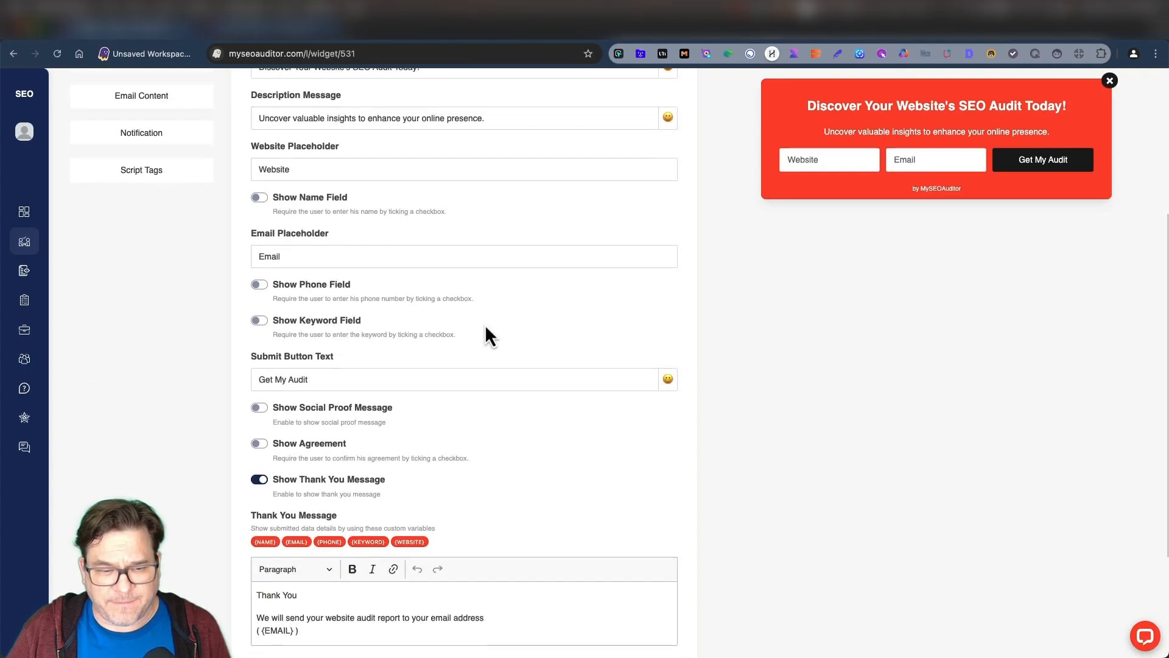
Review the Egg widget's Triggers, Display, Design and Notification settings
click(141, 233)
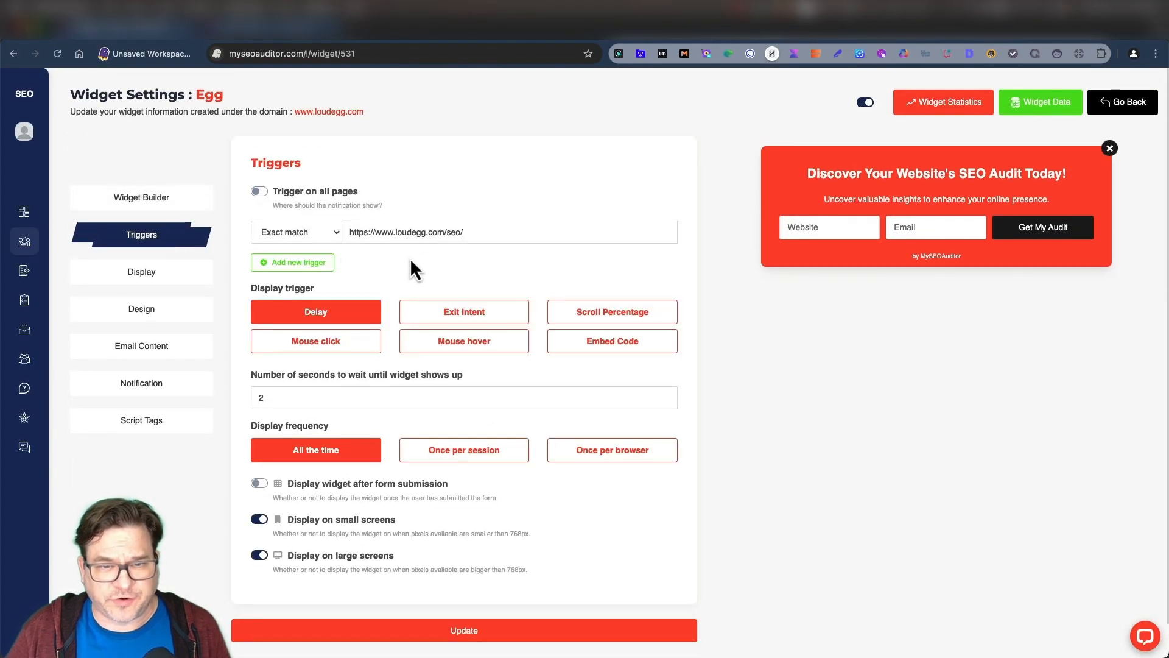
mouse_move(428, 260)
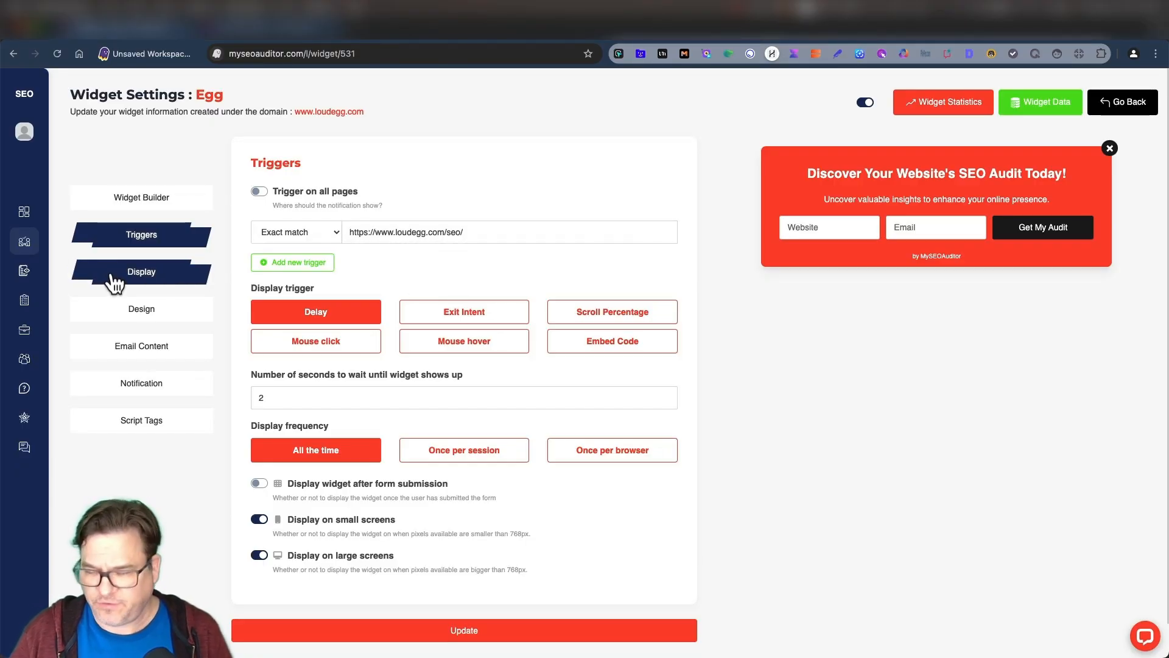
click(142, 272)
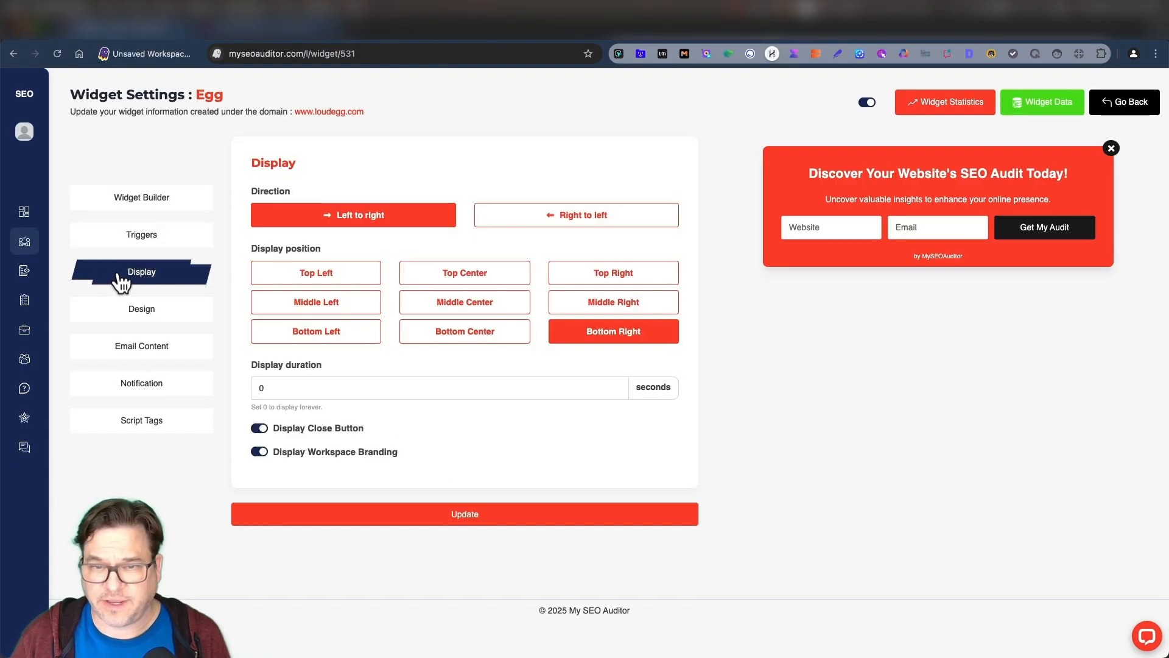
click(316, 272)
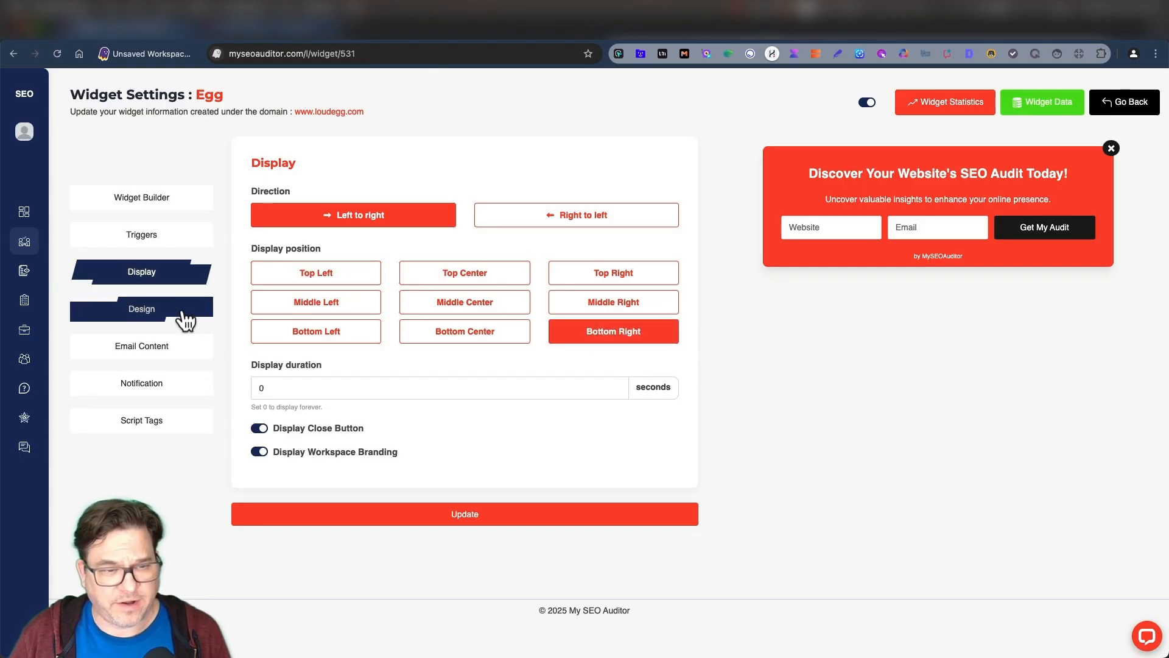
click(141, 308)
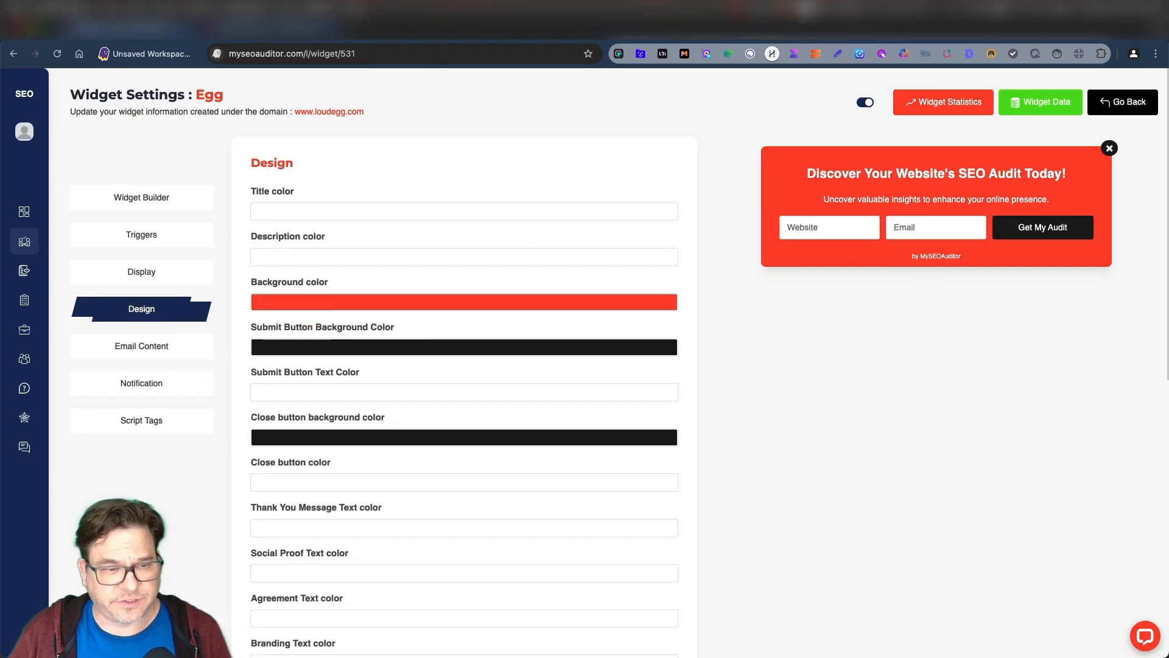
click(142, 346)
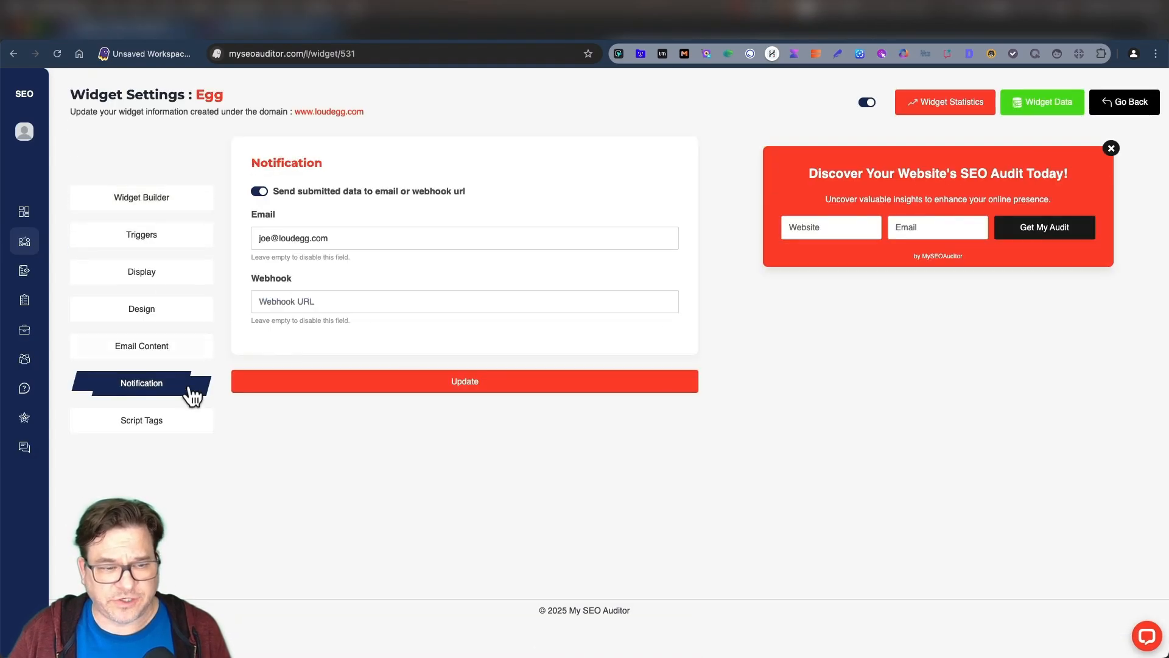
Return to the LoudEgg workspace's widget list and start a new widget
click(1124, 101)
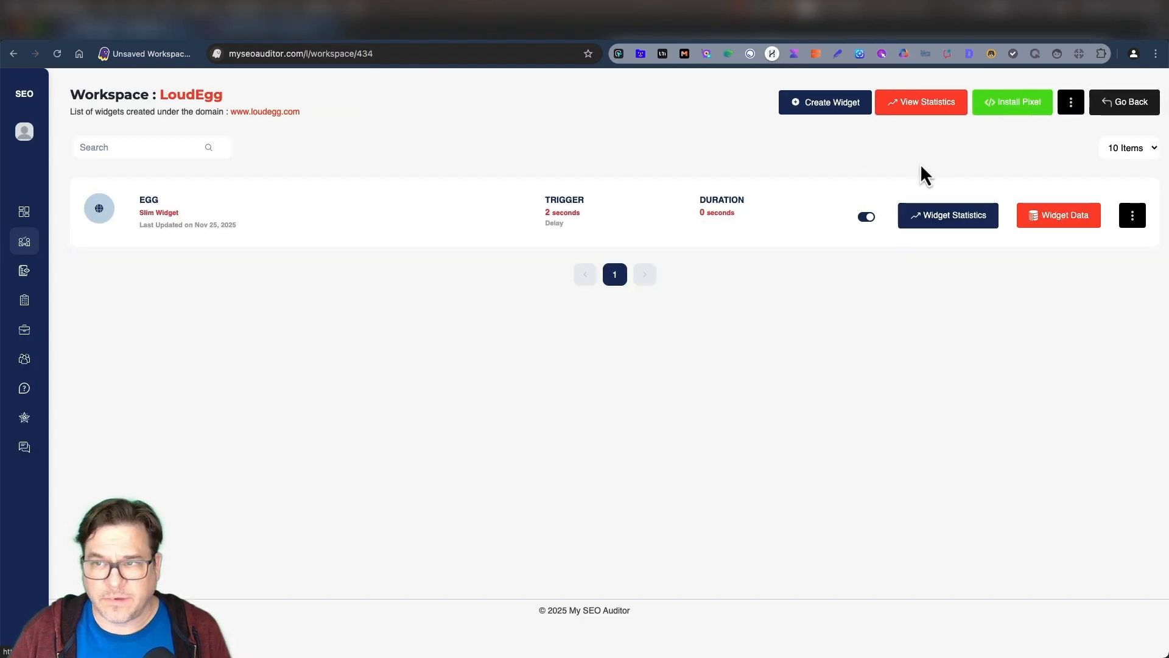
click(825, 103)
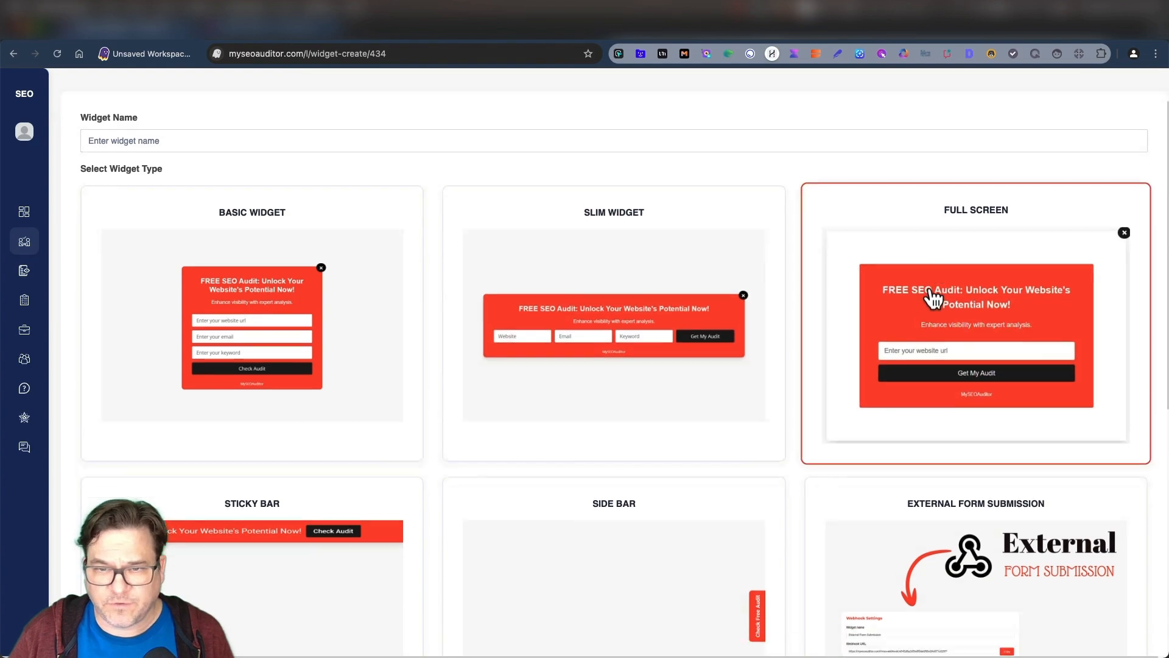
Look over all the Select Widget Type cards for the new widget
scroll(down, 3)
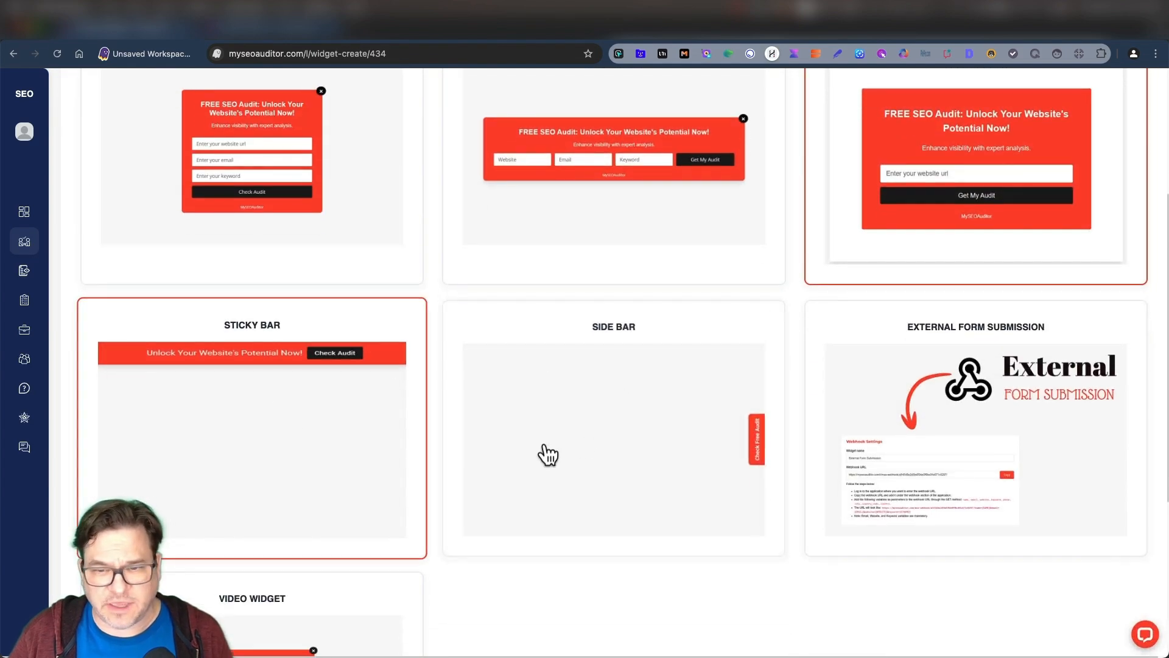
scroll(down, 3)
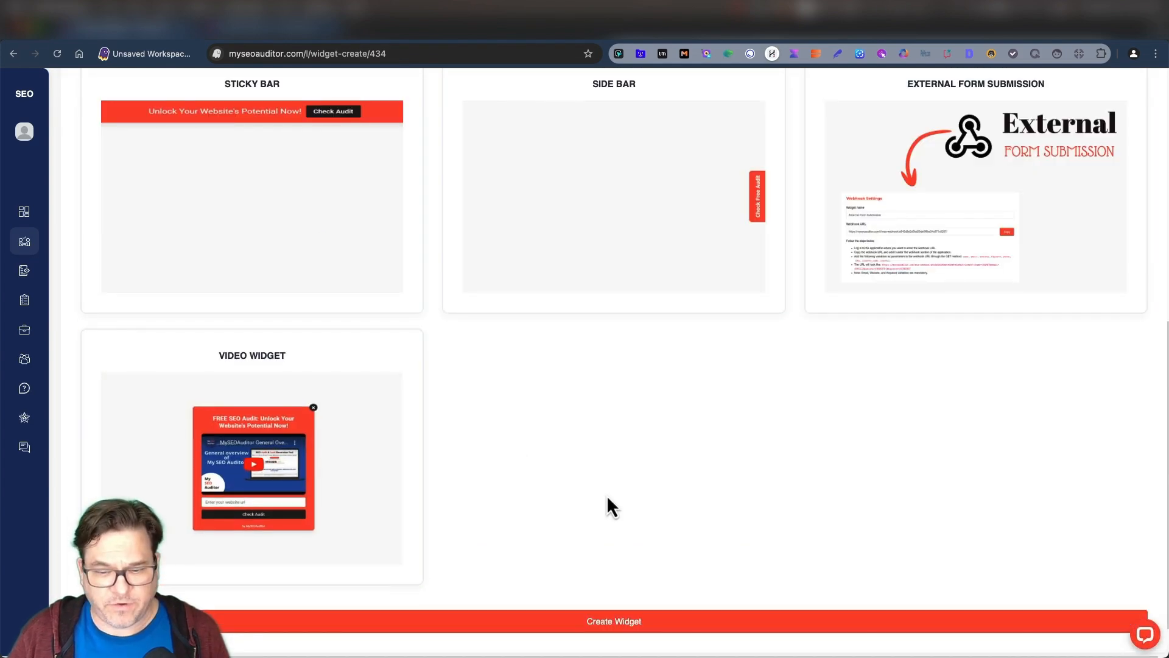
scroll(up, 3)
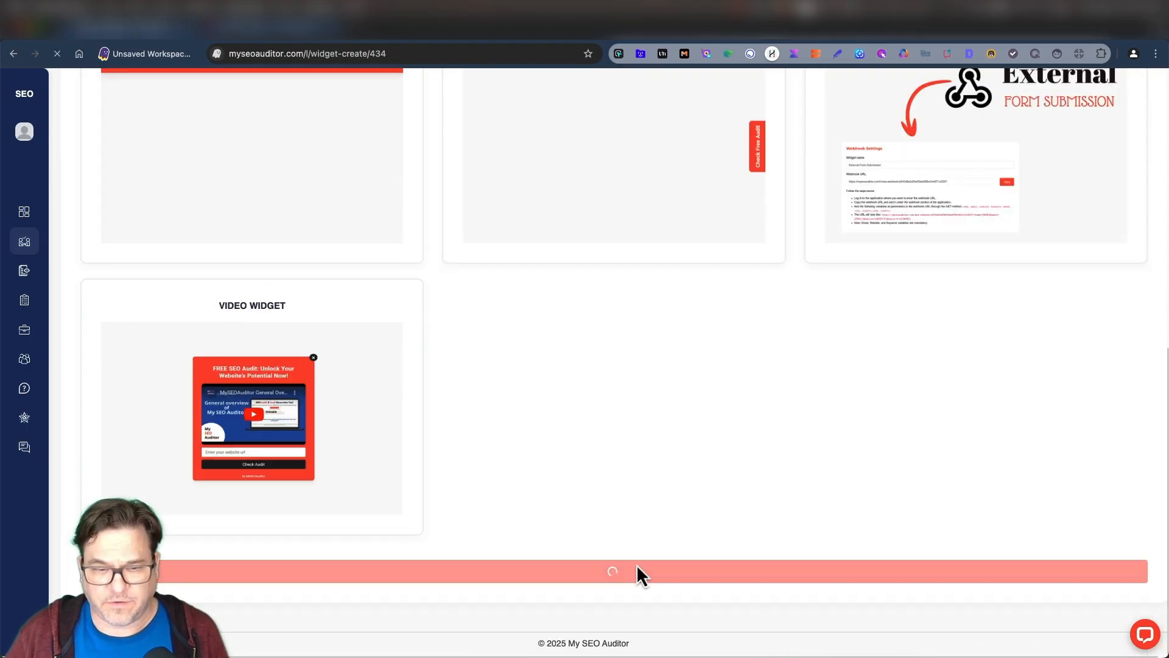
Keep the new Test widget on the Single Page design and update its settings
click(613, 570)
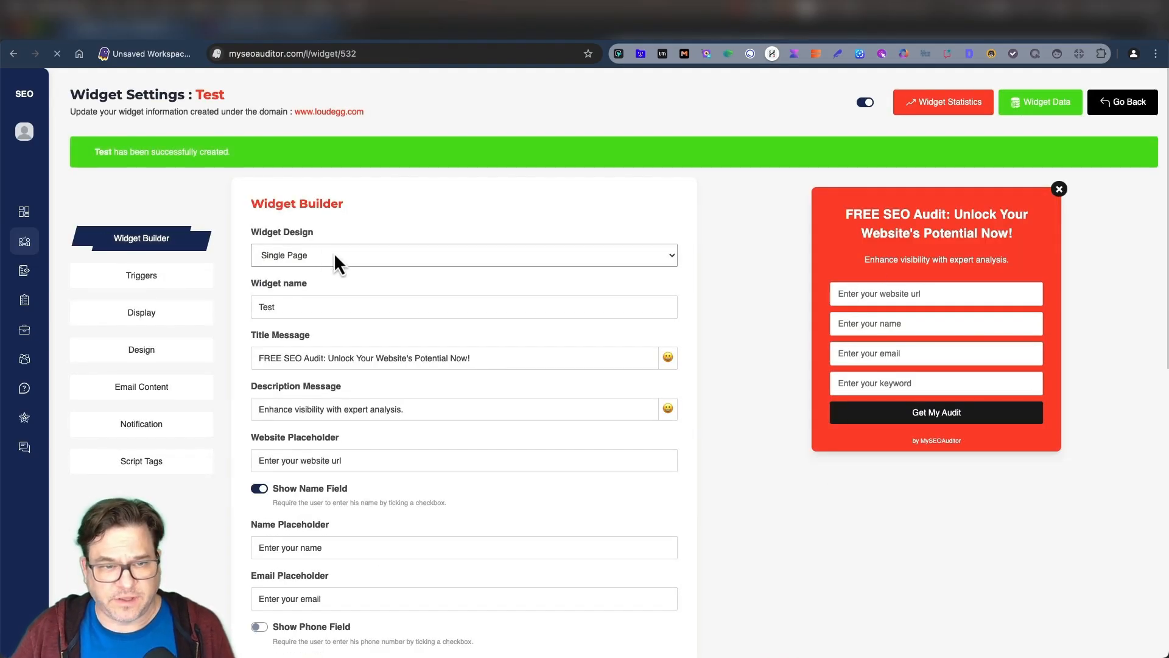
click(463, 254)
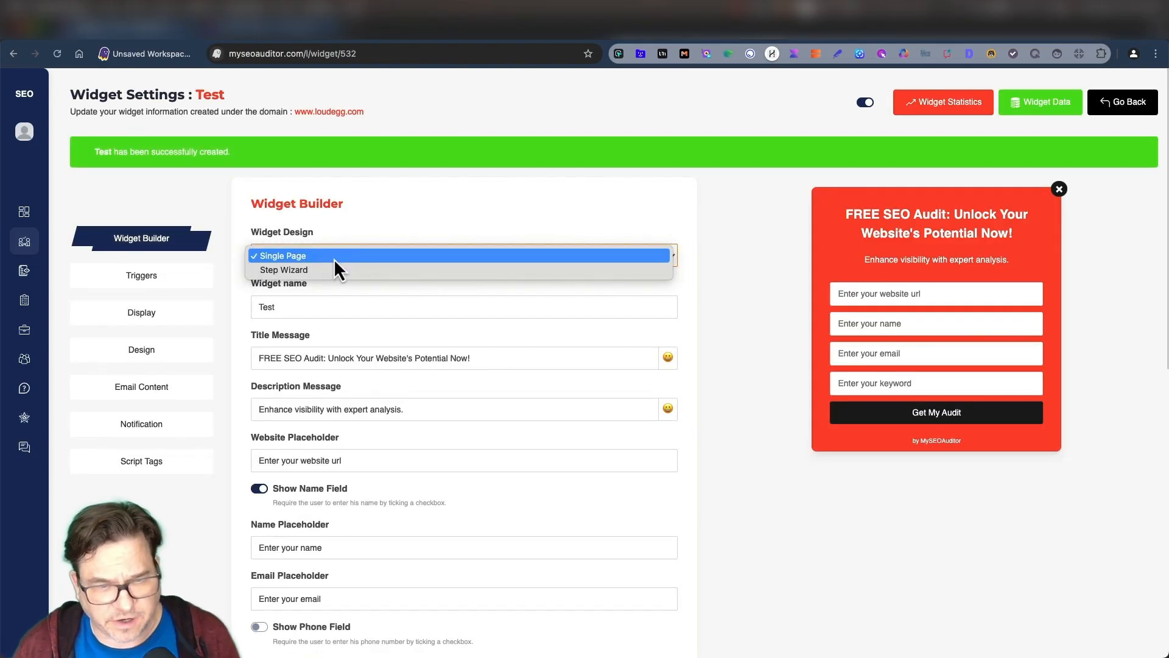
click(282, 255)
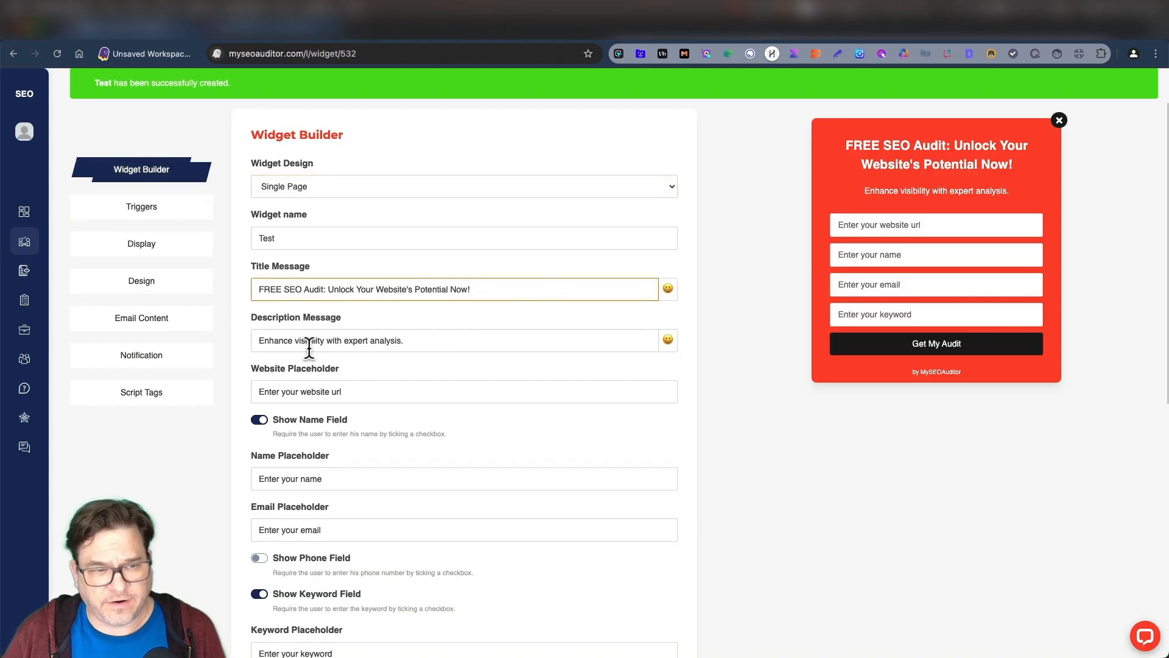
scroll(down, 3)
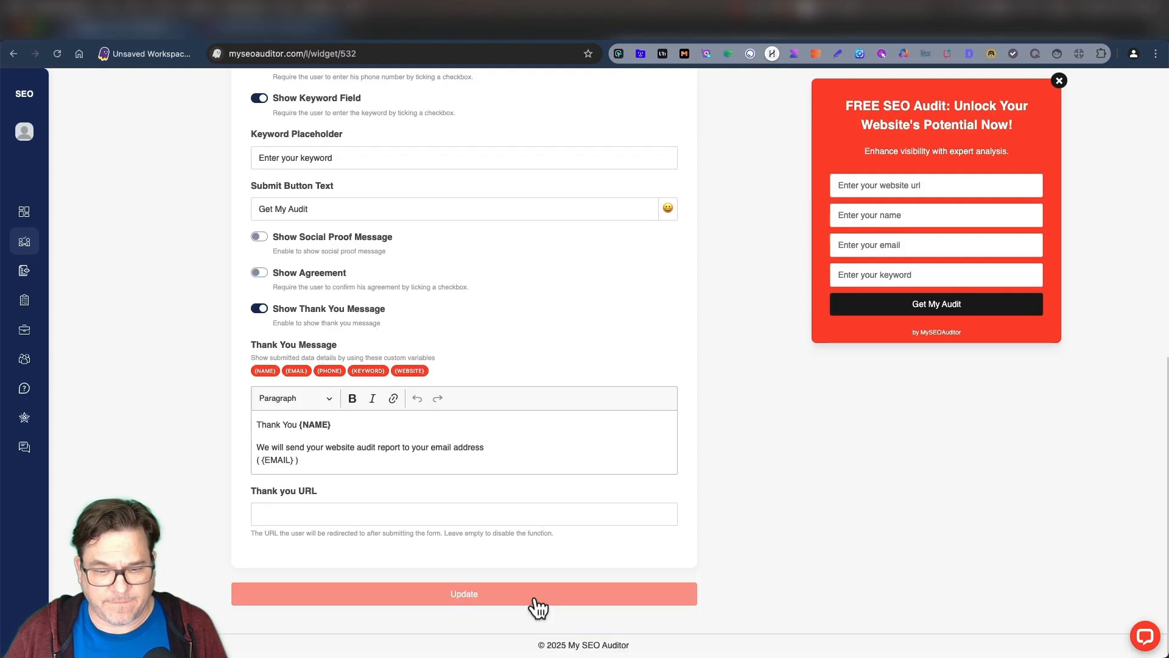
click(464, 593)
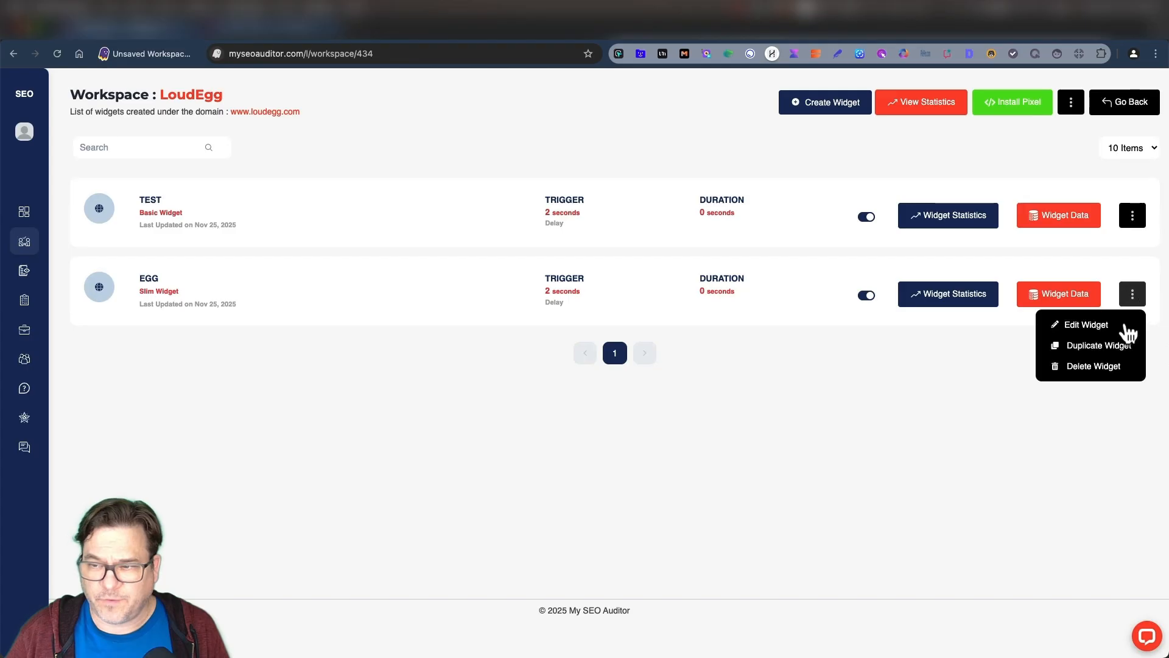
mouse_move(1096, 344)
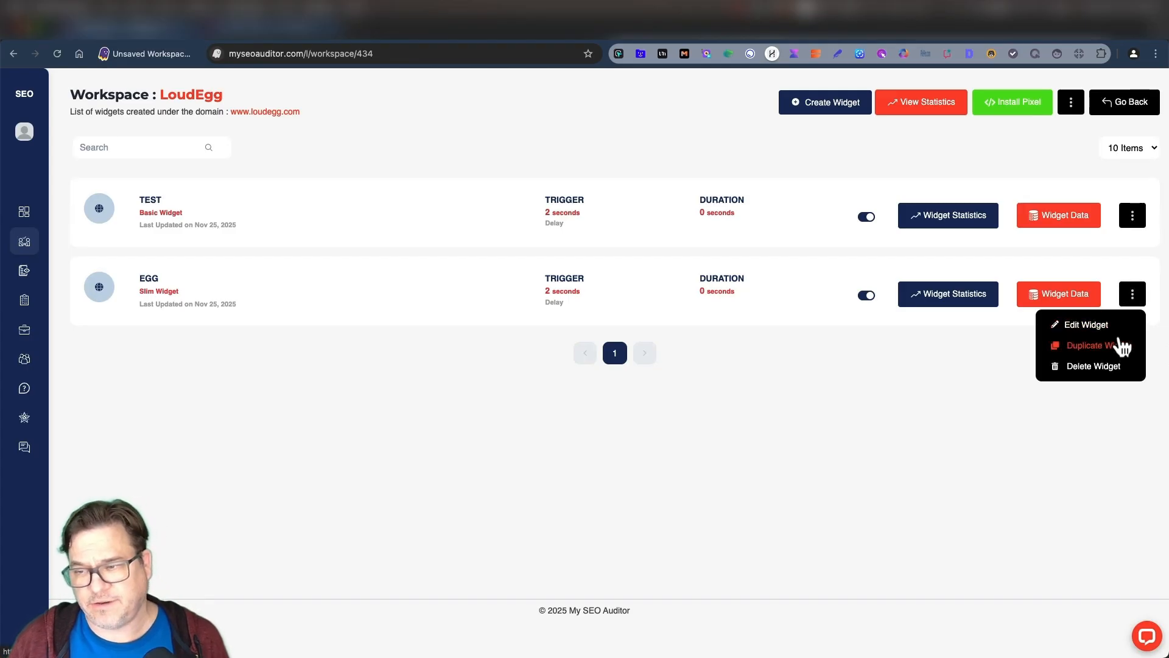
Display the LoudEgg workspace's Install Pixel code snippet, then close it
click(1012, 101)
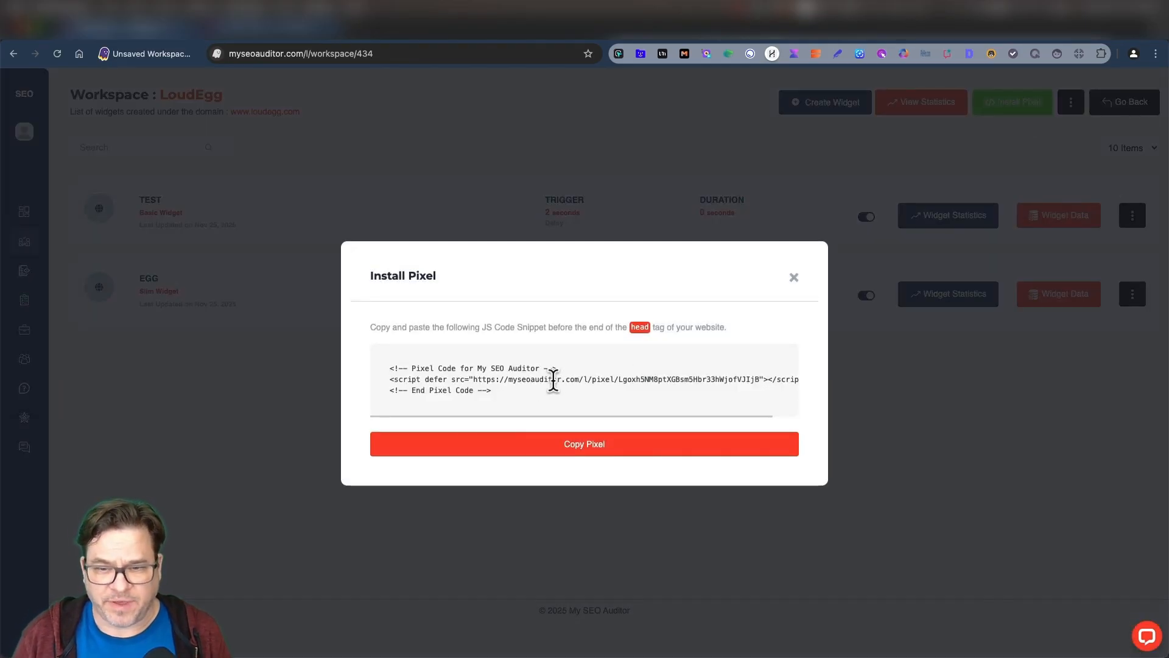
click(792, 276)
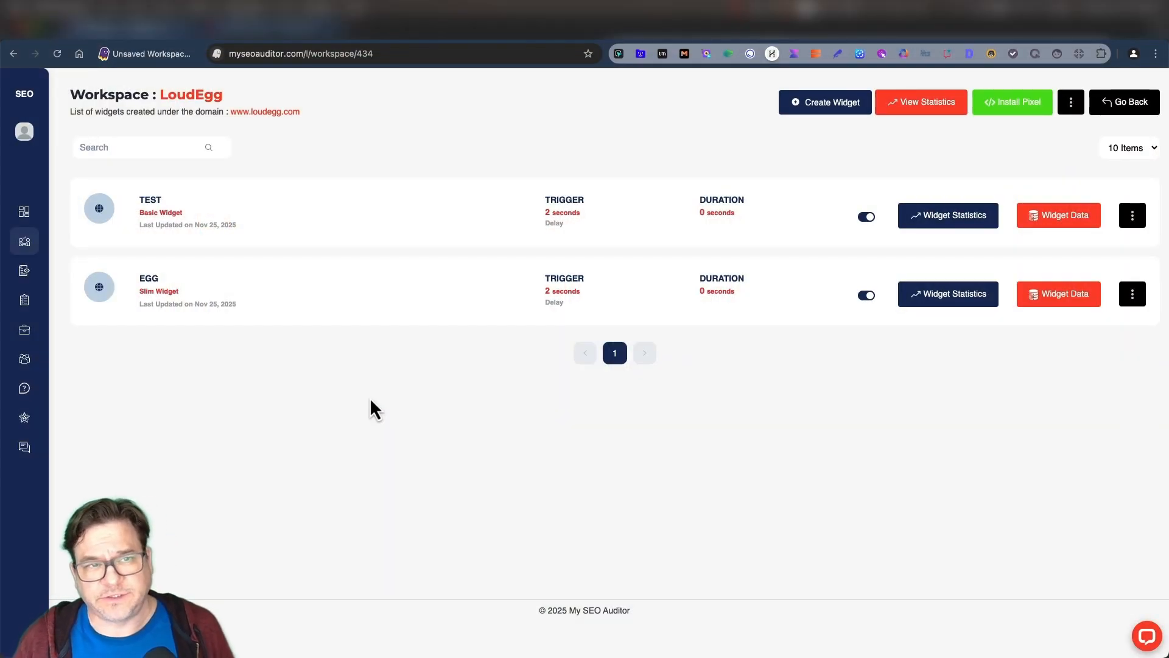
mouse_move(333, 82)
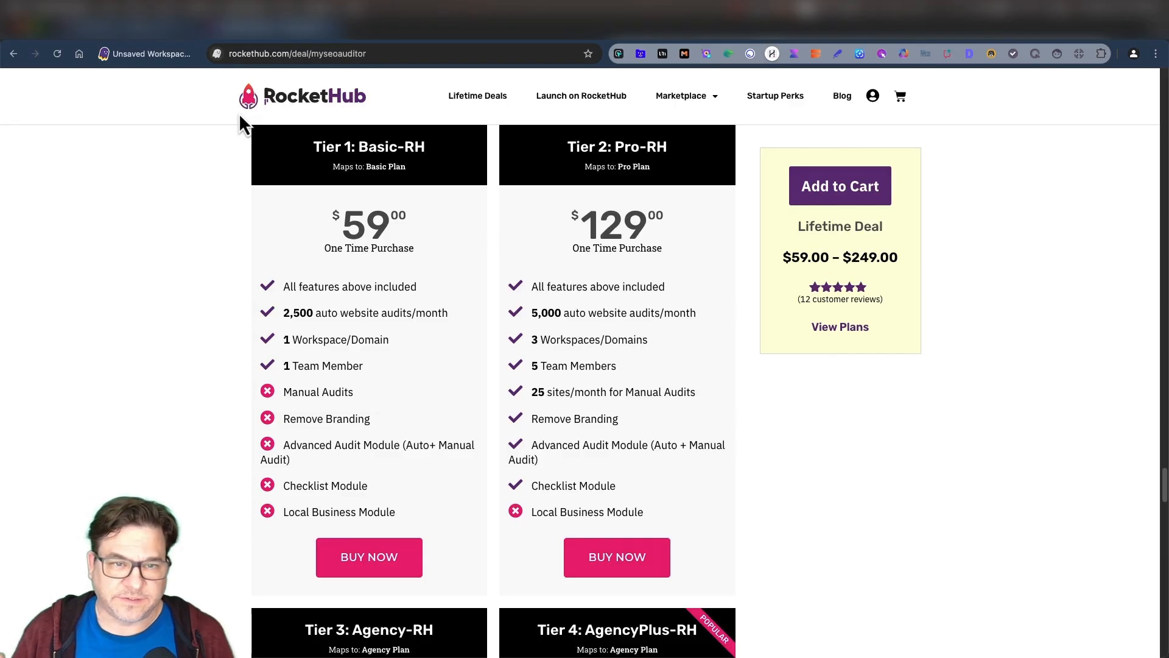
mouse_move(377, 245)
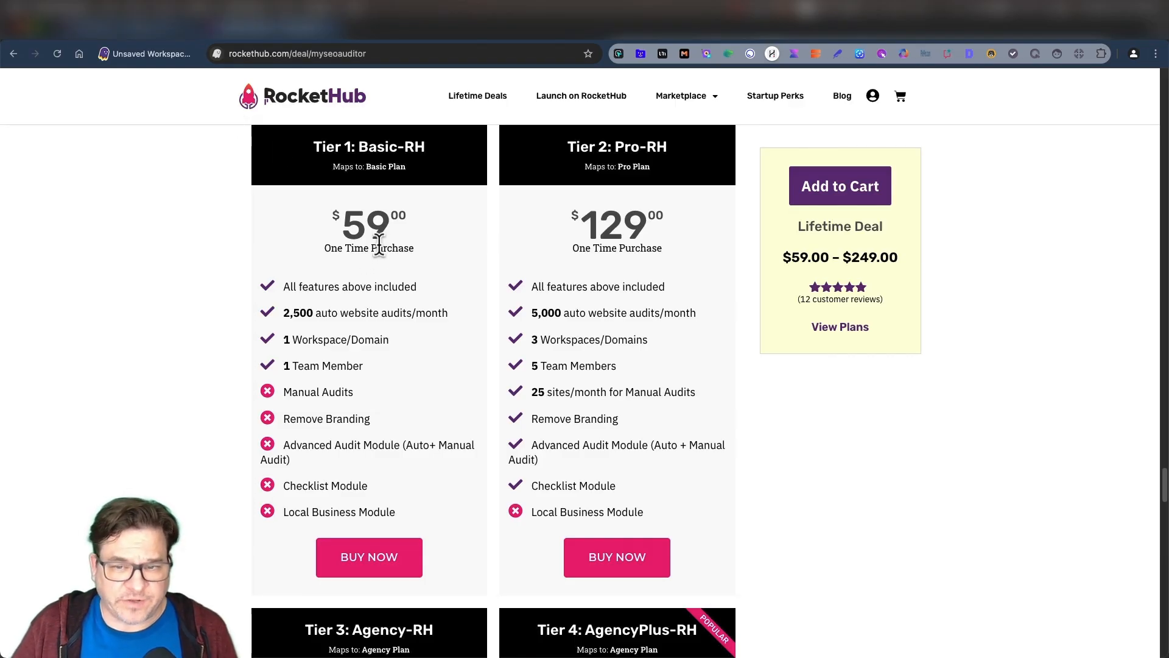
mouse_move(287, 339)
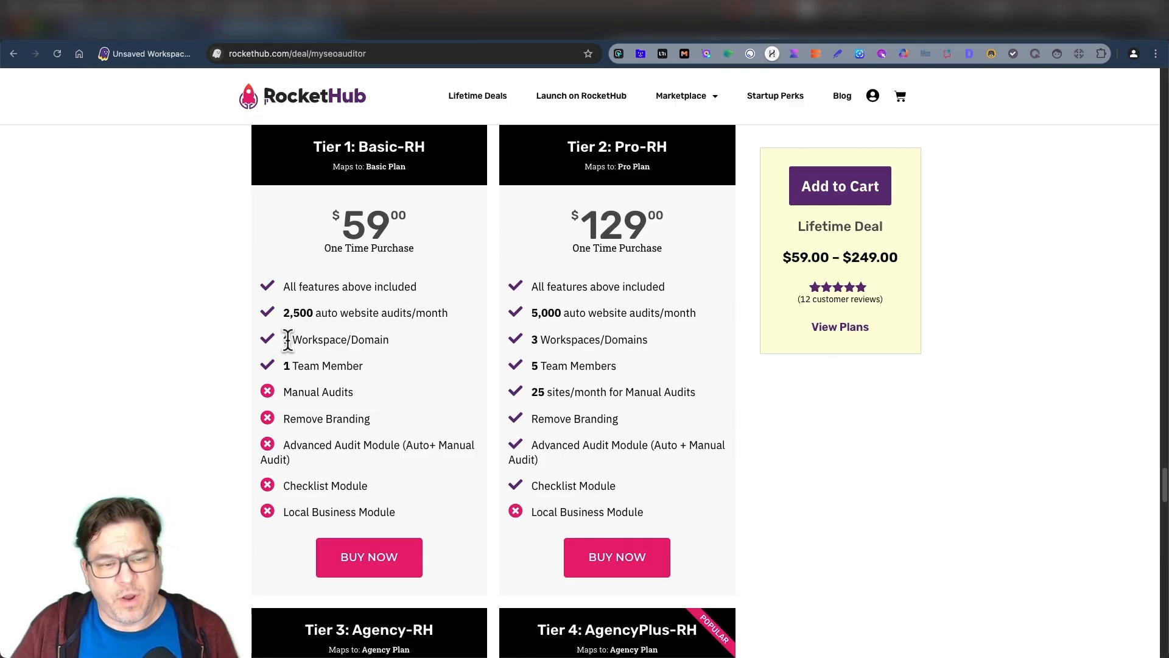
mouse_move(520, 337)
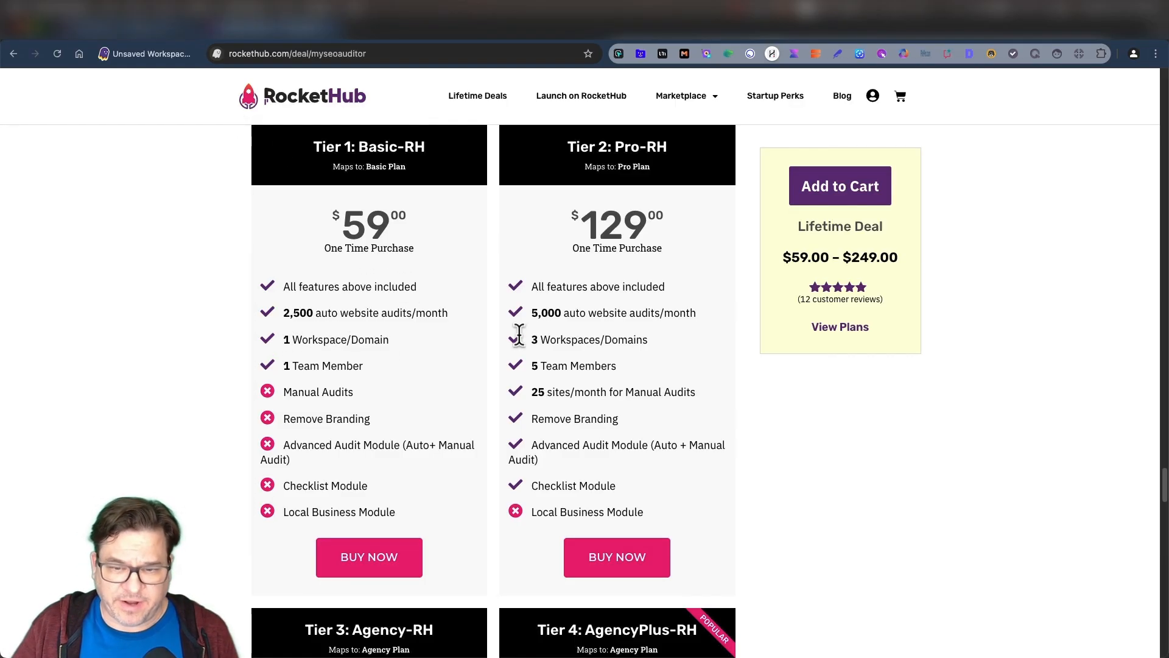
scroll(down, 3)
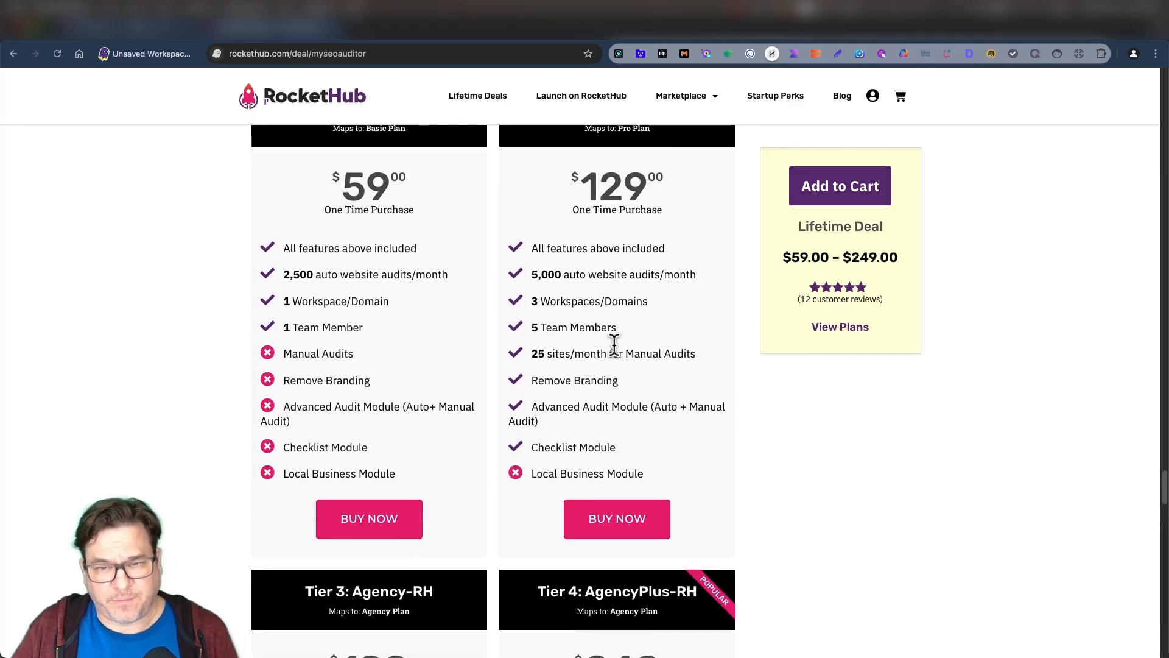
scroll(down, 3)
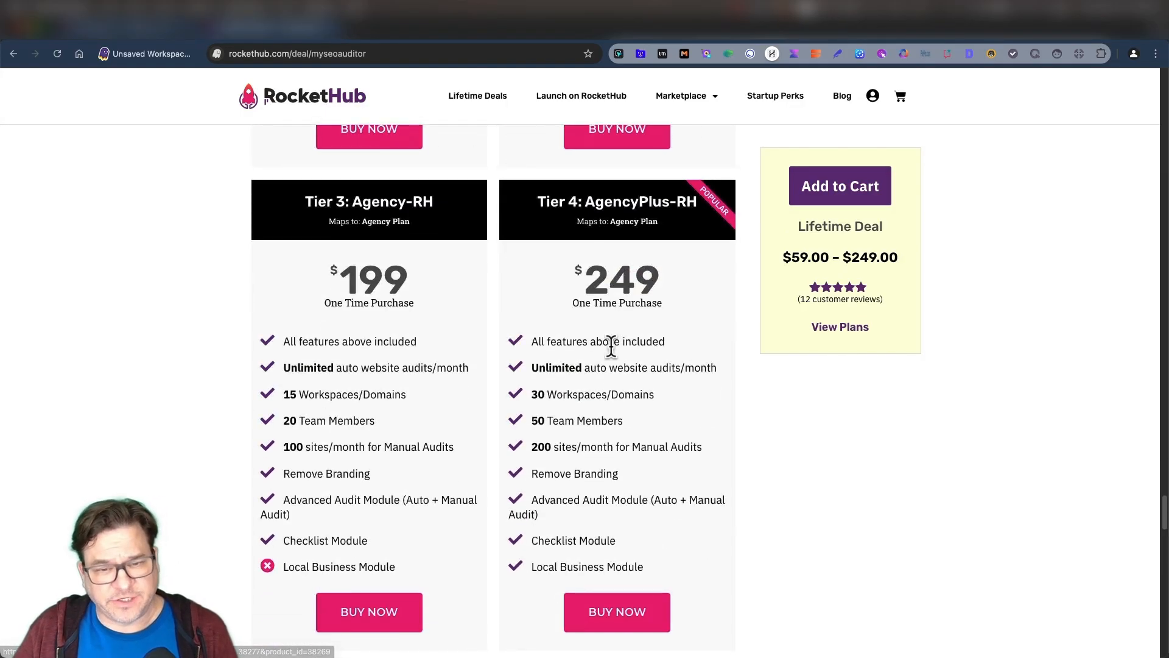
mouse_move(570, 331)
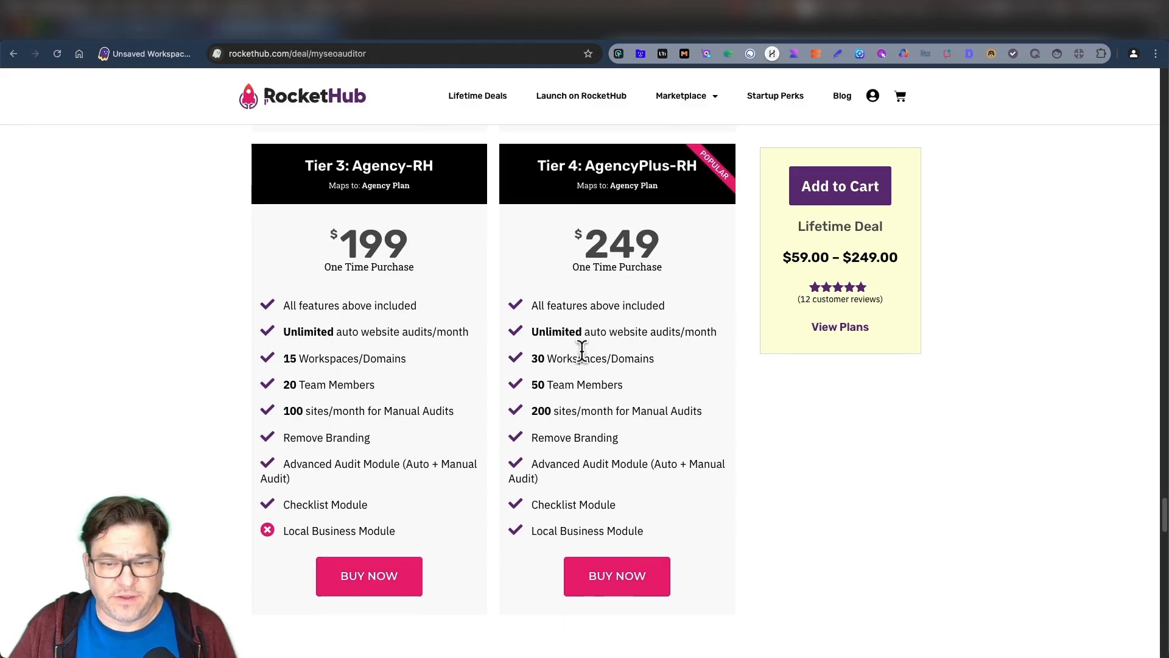
mouse_move(616, 334)
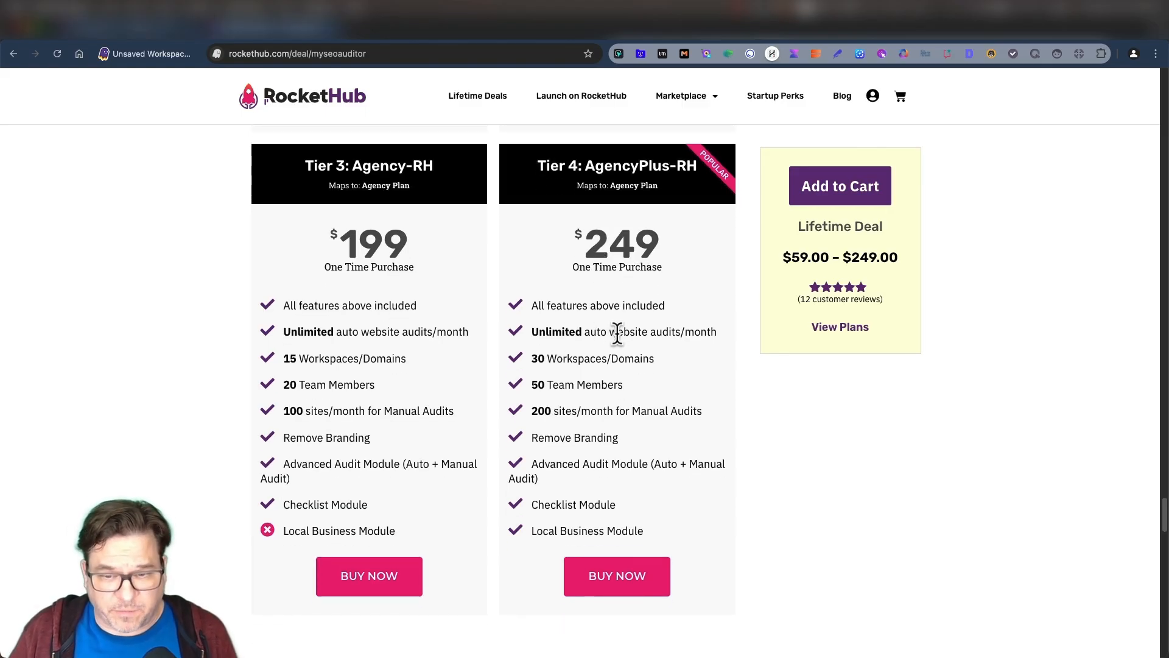
mouse_move(604, 358)
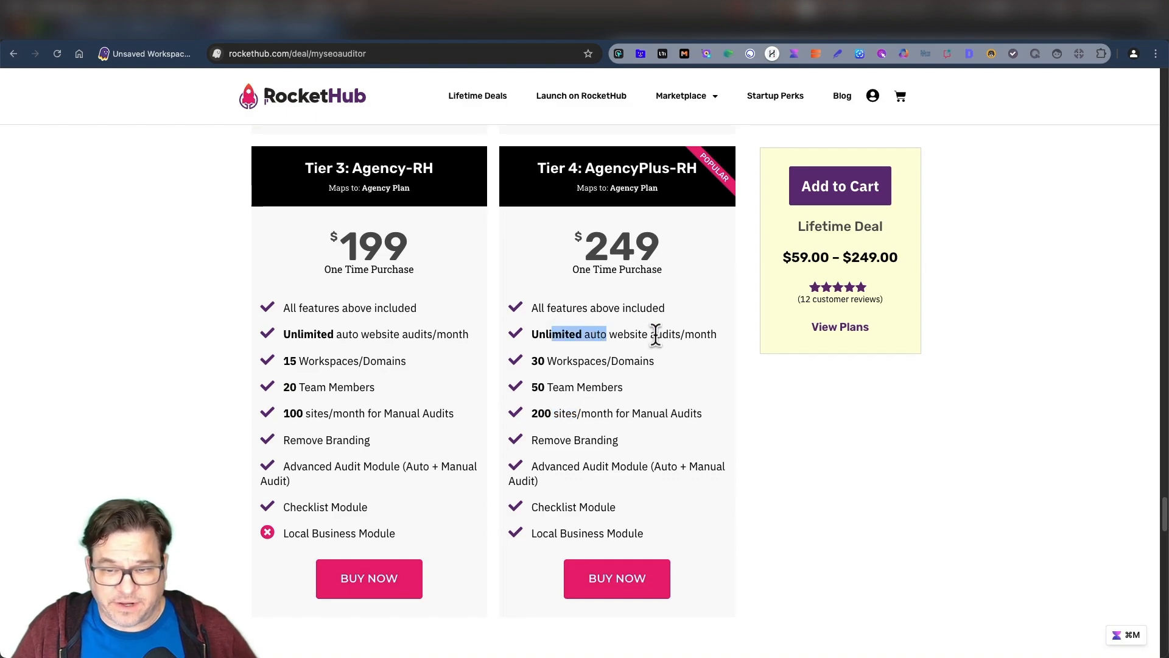
mouse_move(576, 437)
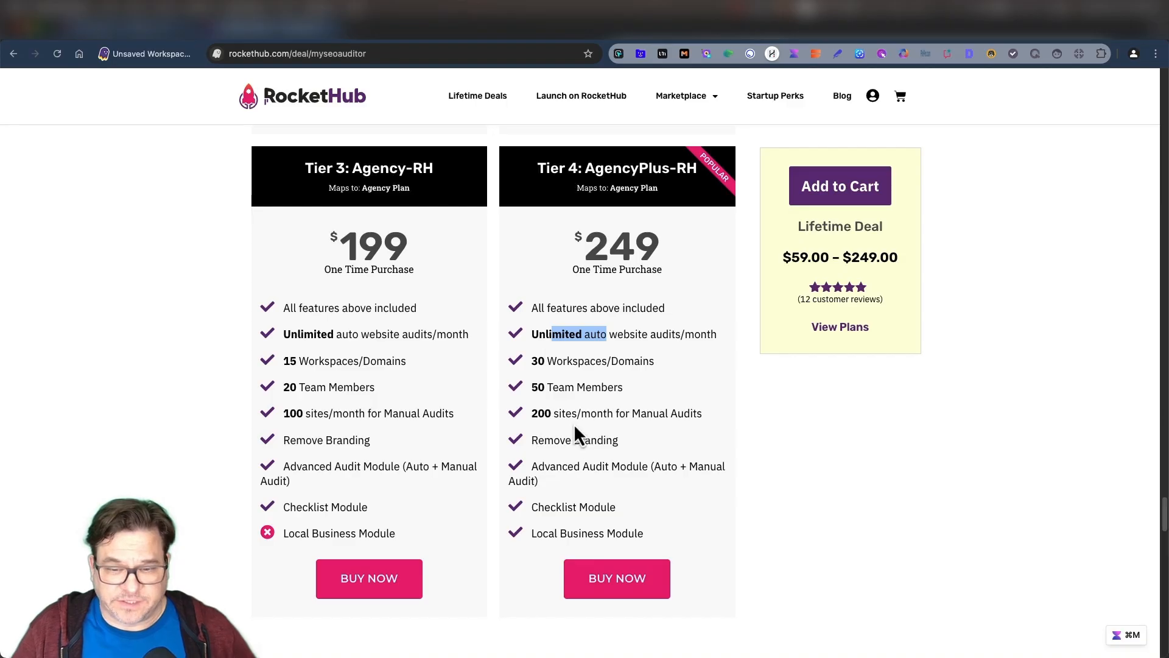
mouse_move(530, 412)
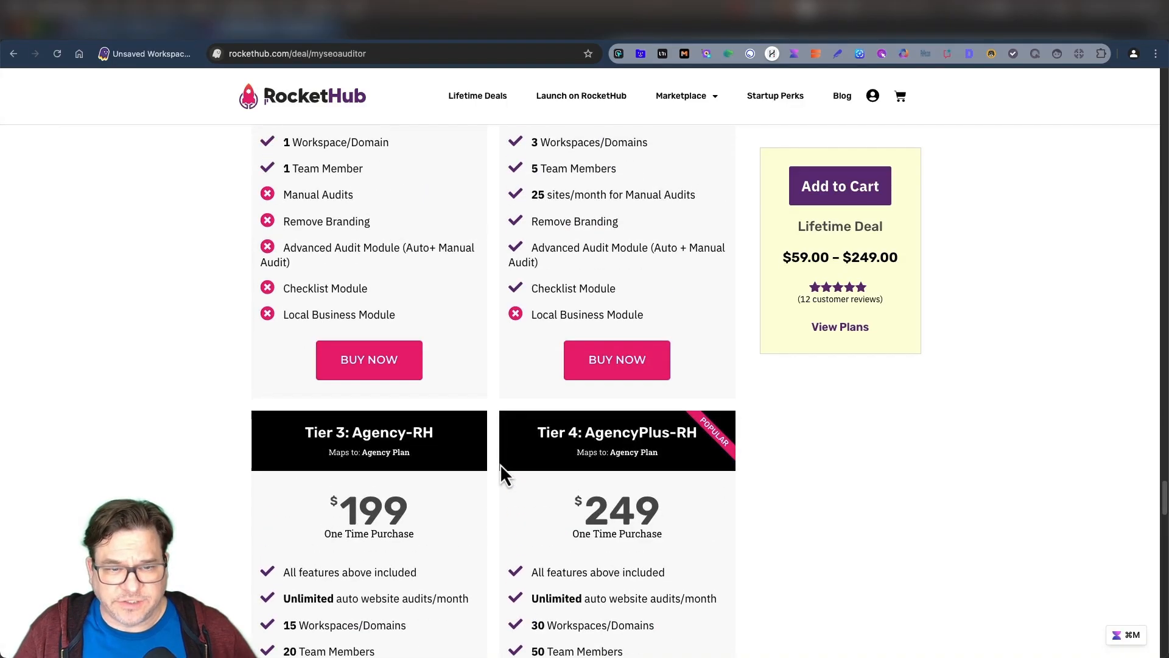
scroll(up, 3)
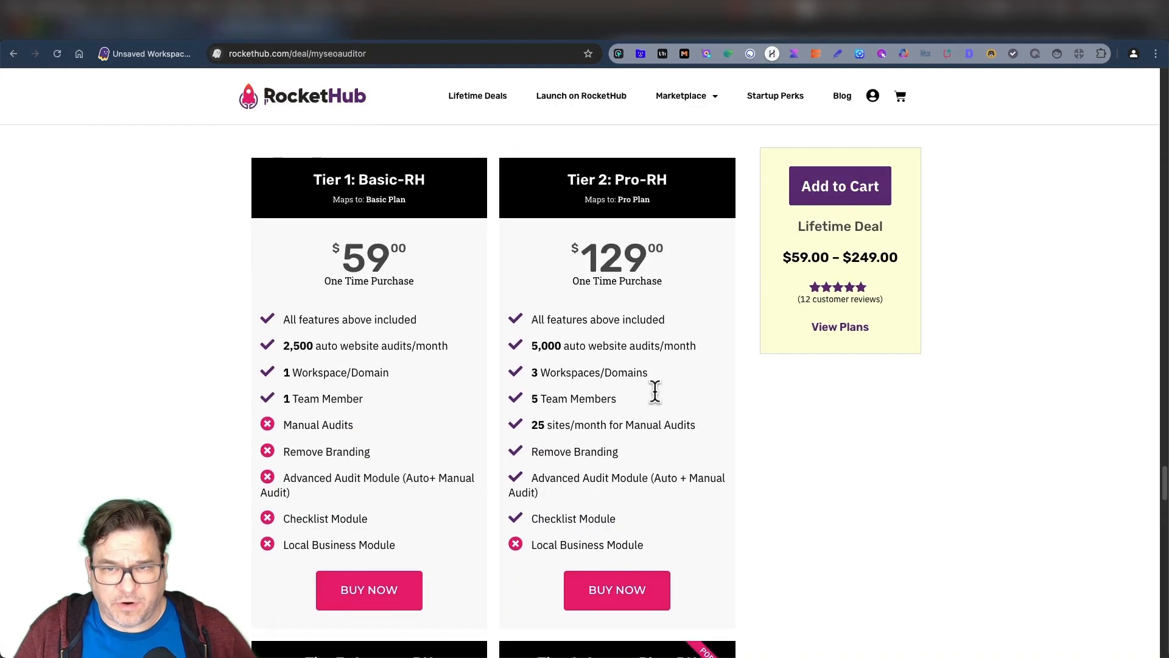
mouse_move(161, 244)
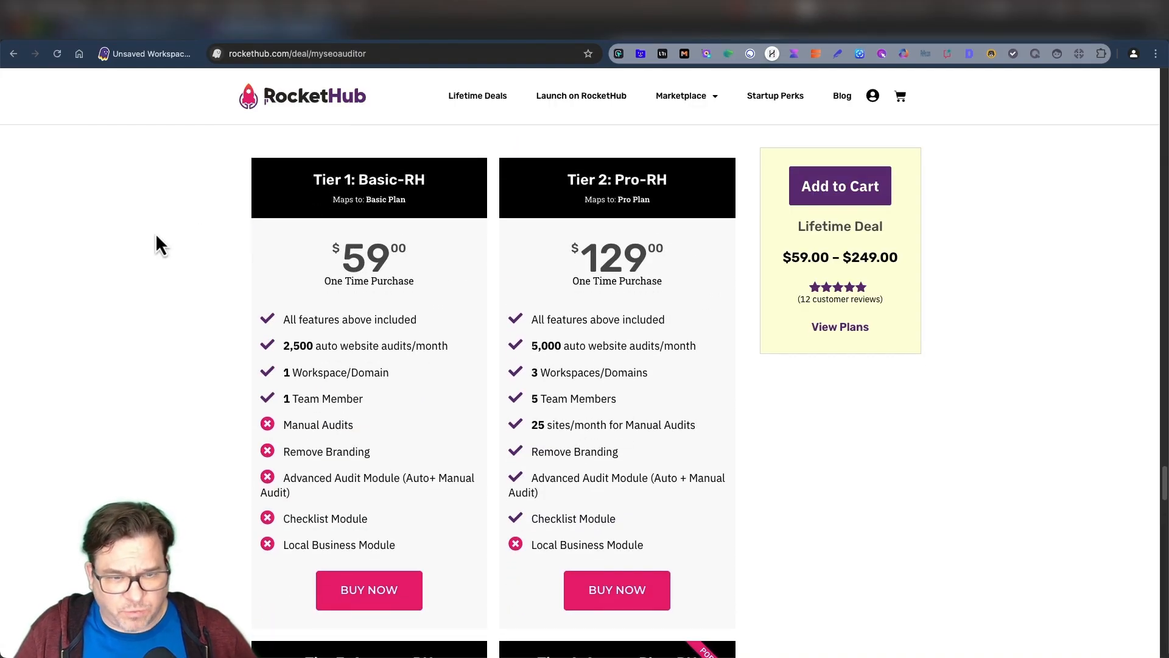
mouse_move(196, 239)
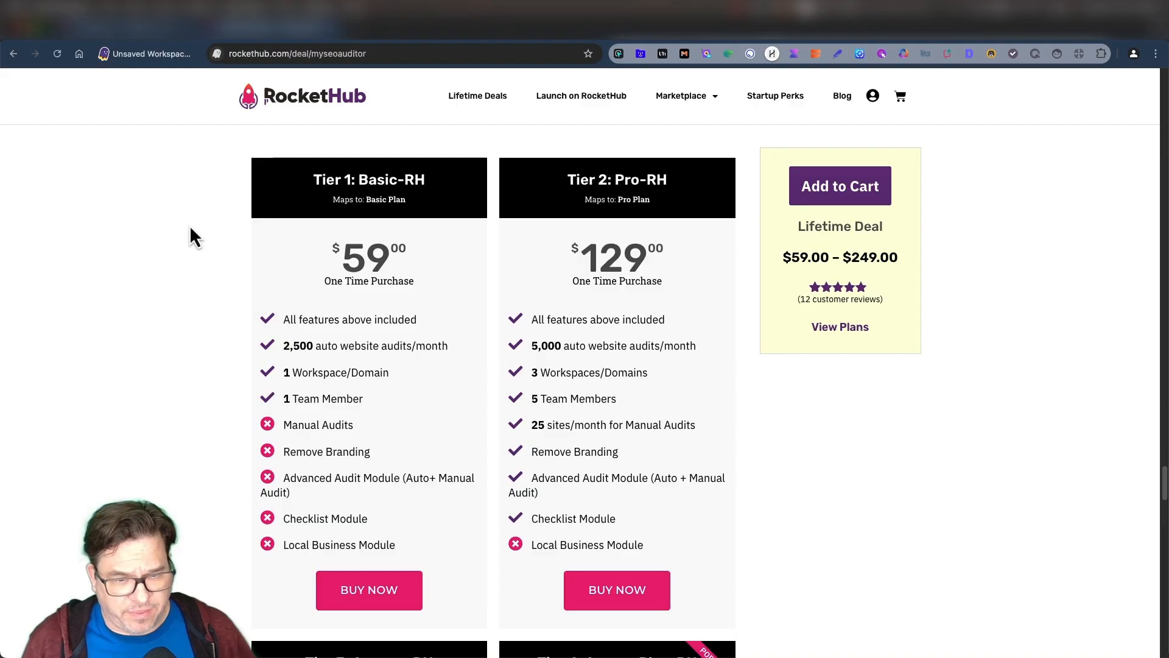
mouse_move(326, 375)
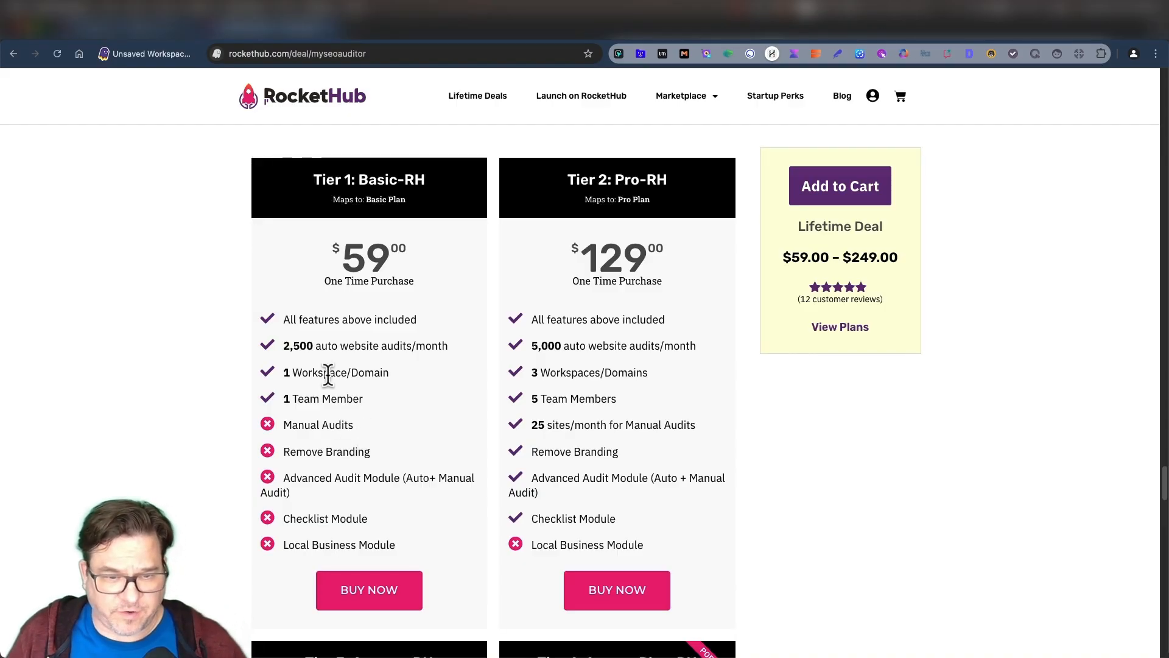